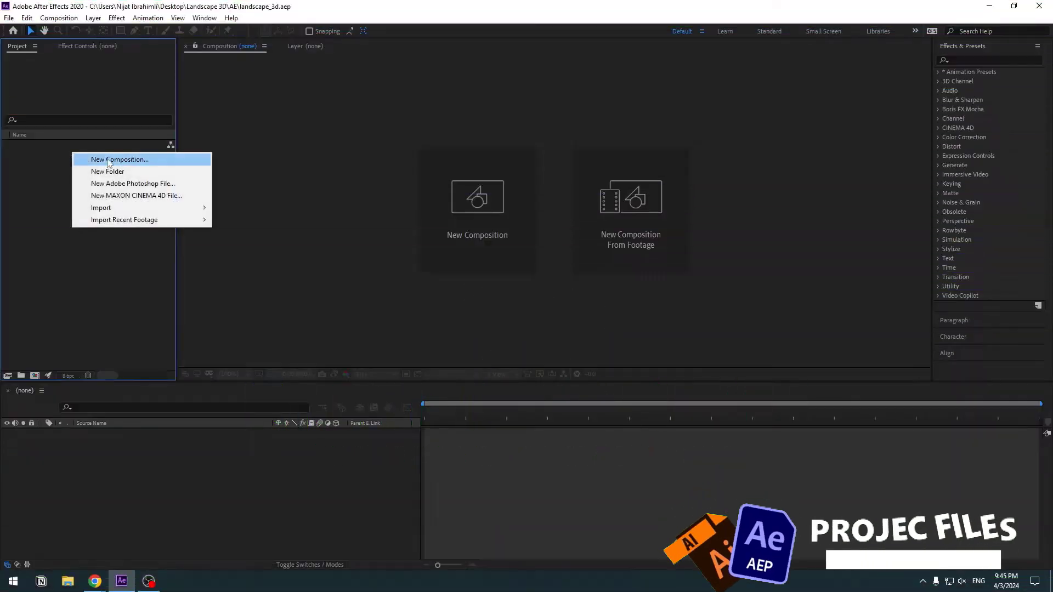
Create Comp 1 at 1920×1080, 30 fps with a 0:00:10:00 duration
left_click(120, 160)
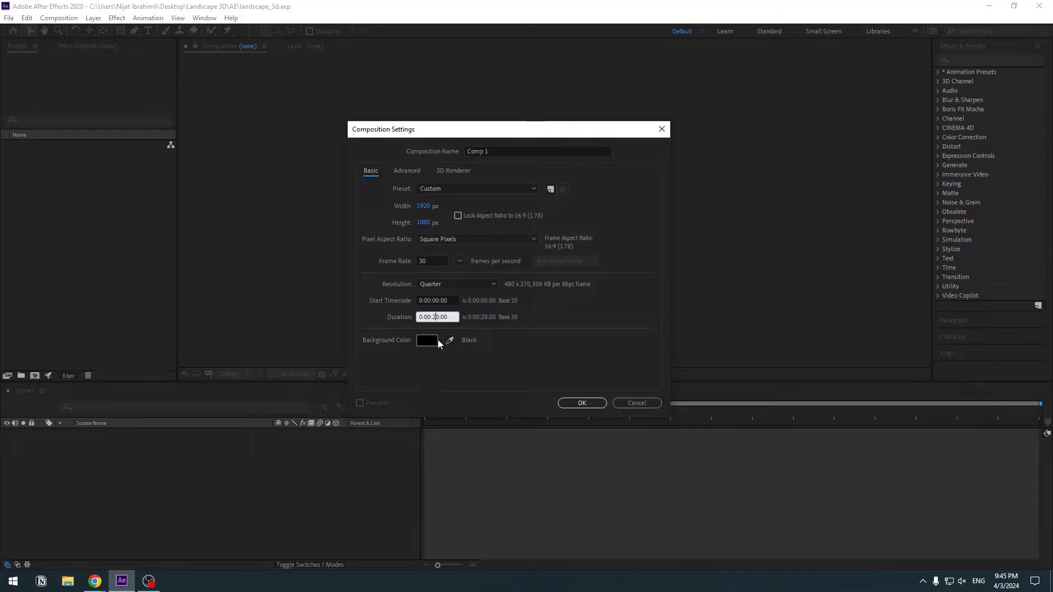
type("0:00:10:00")
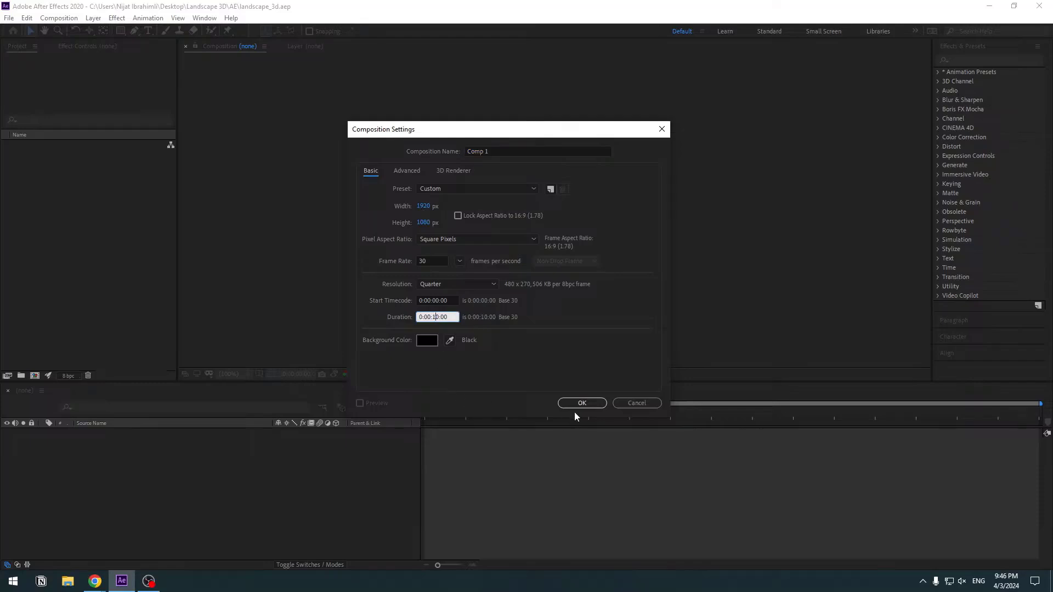
left_click(581, 402)
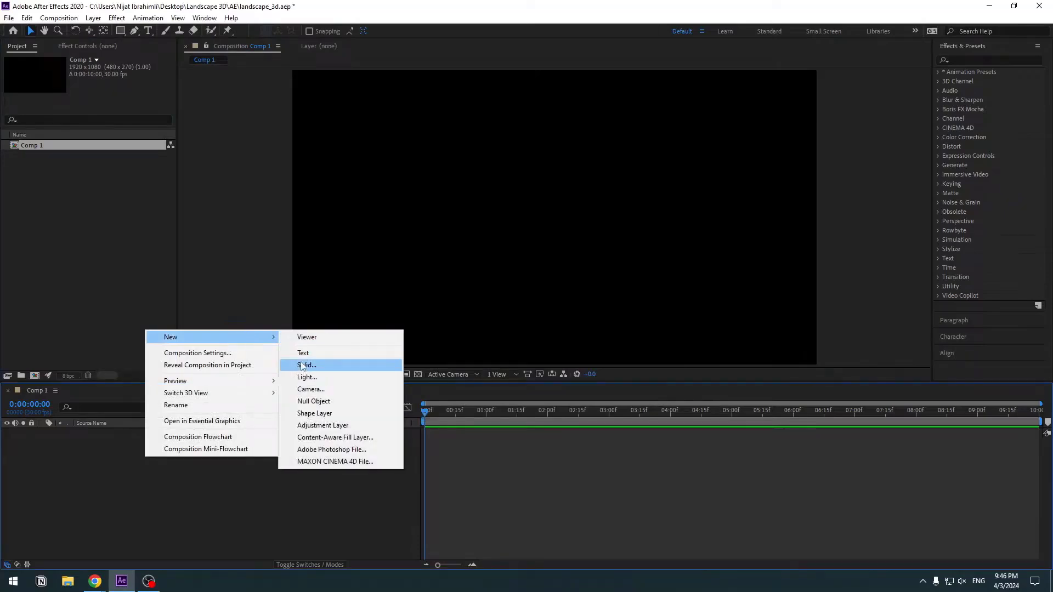
Add a solid named E3D and apply Video Copilot's Element effect to it
left_click(308, 364)
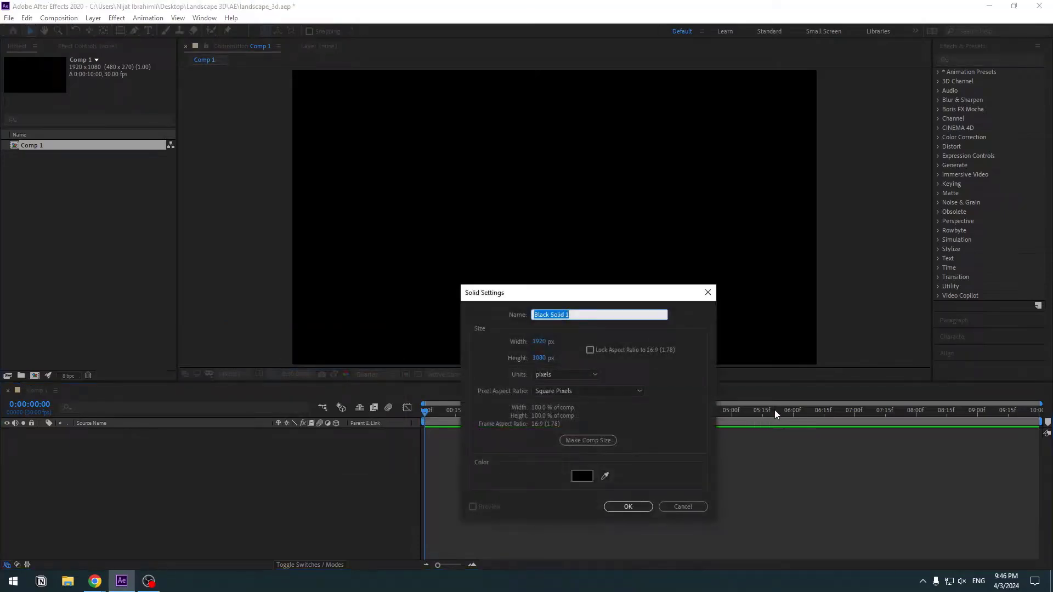
type("E3D")
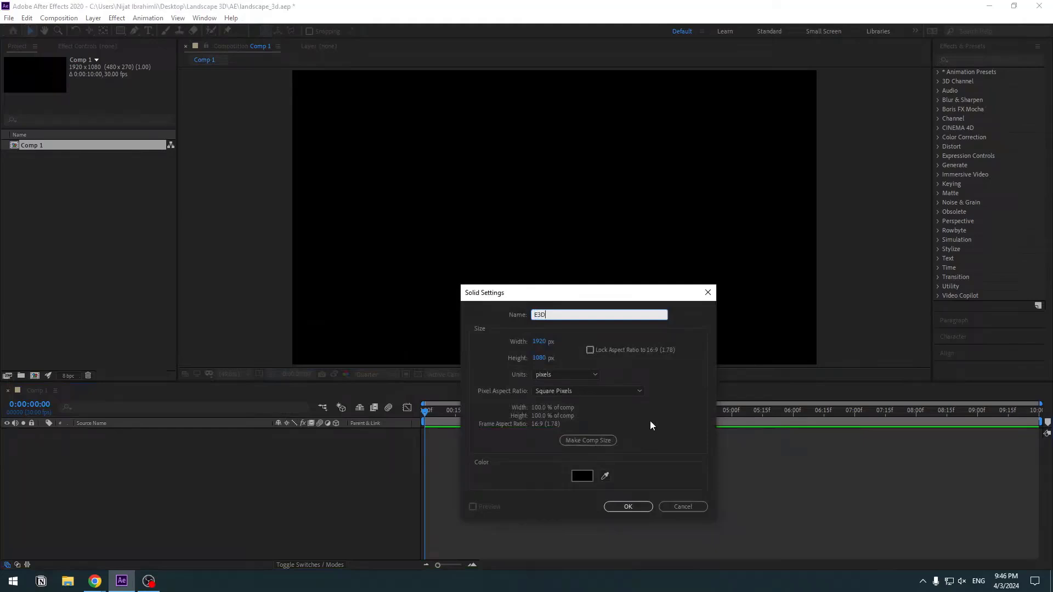
left_click(627, 507)
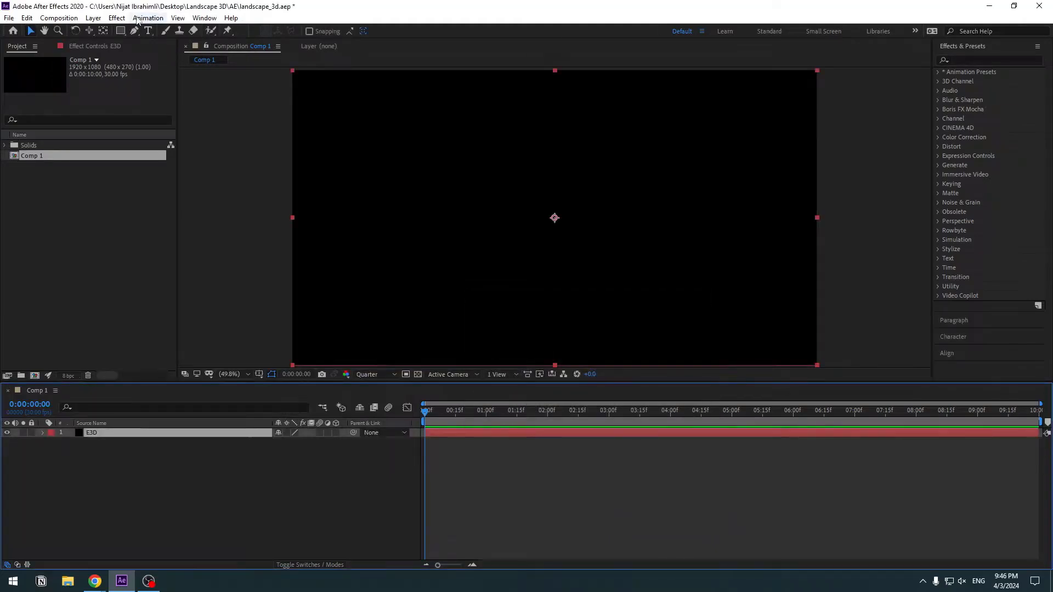
left_click(116, 18)
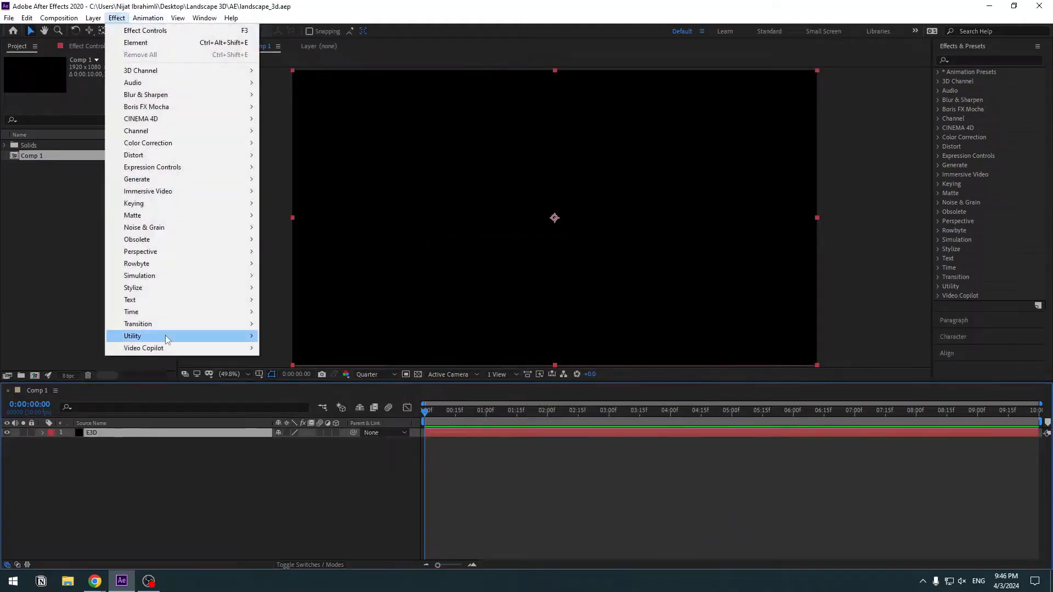
mouse_move(143, 348)
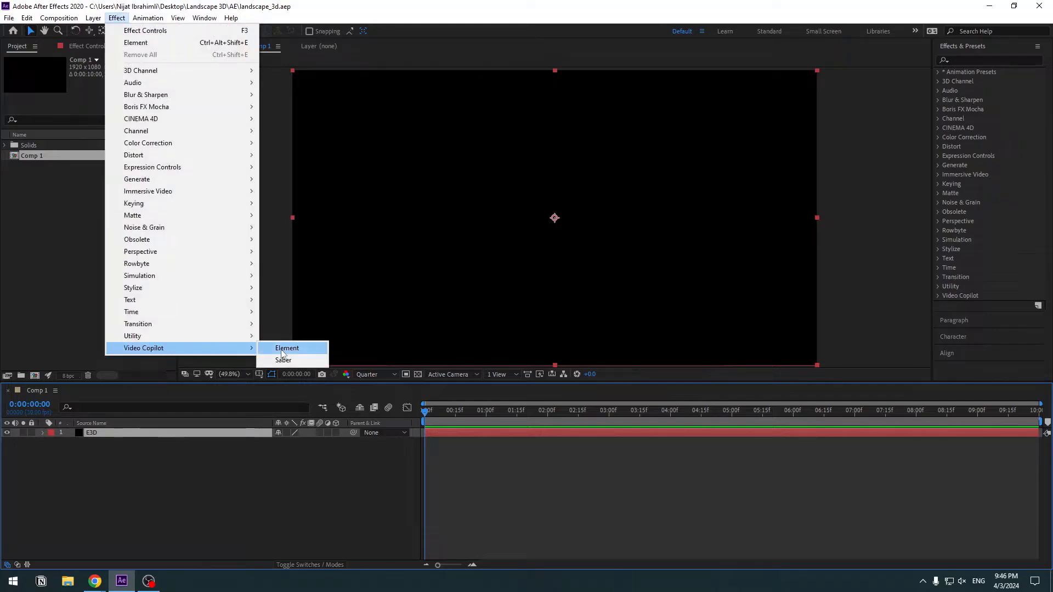
left_click(286, 347)
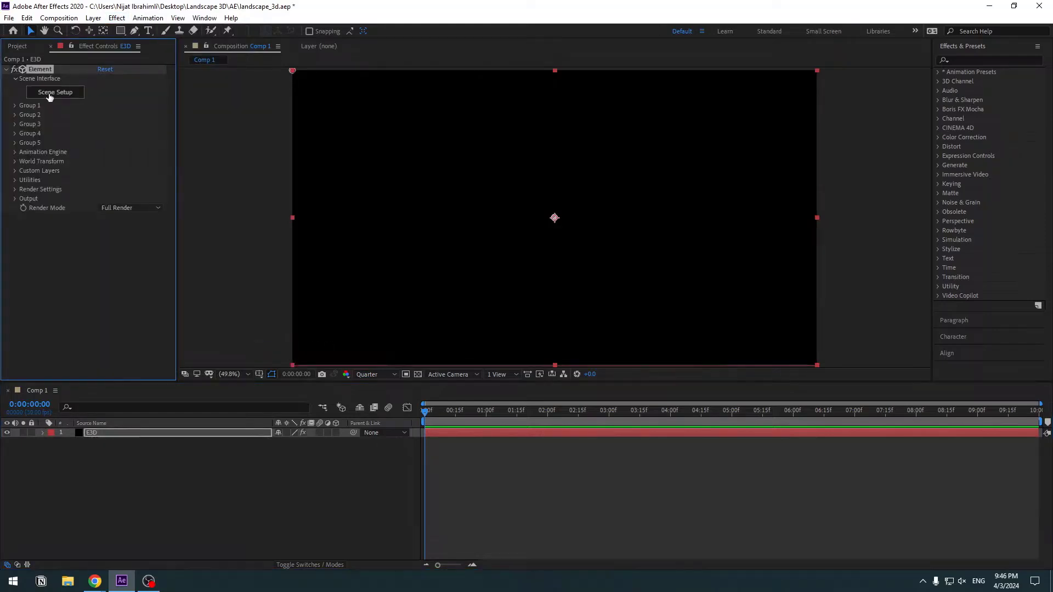
Load Snowy Mountain 2 from the TERRASCAPE collection in Scene Setup
left_click(55, 92)
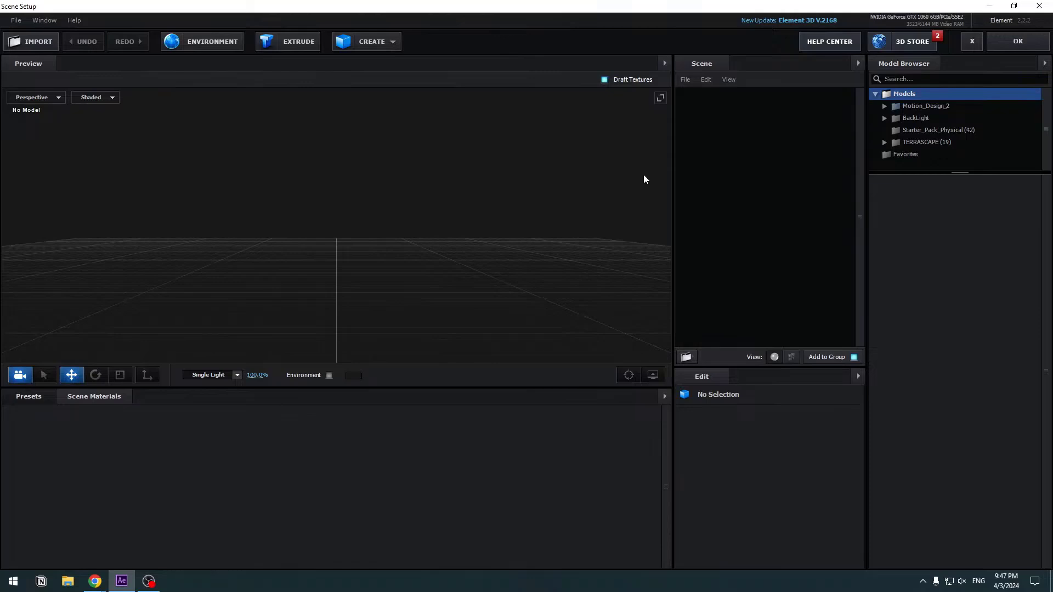
mouse_move(854, 176)
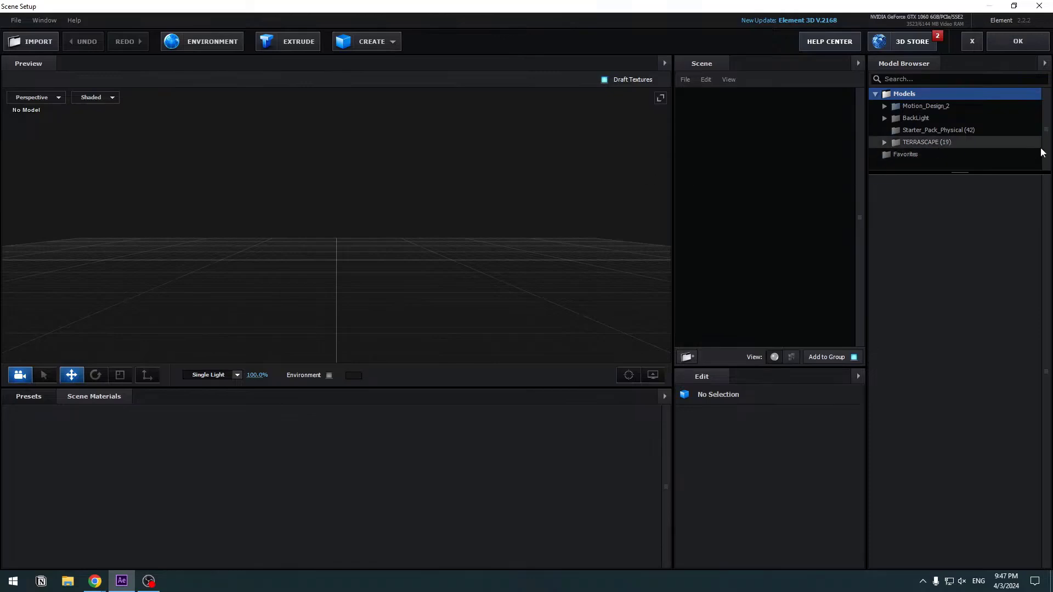
left_click(928, 141)
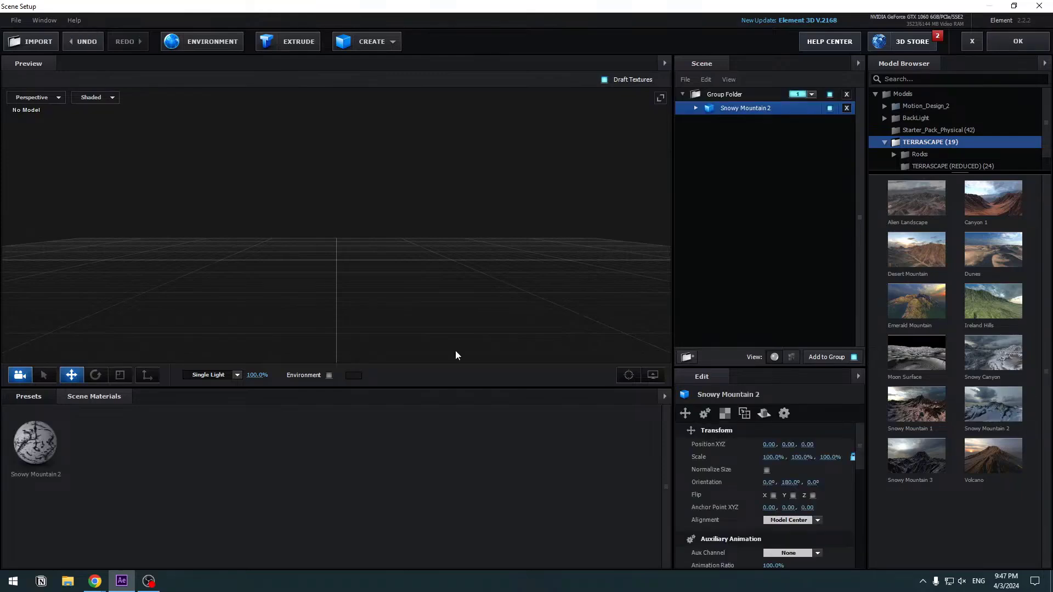
mouse_move(442, 125)
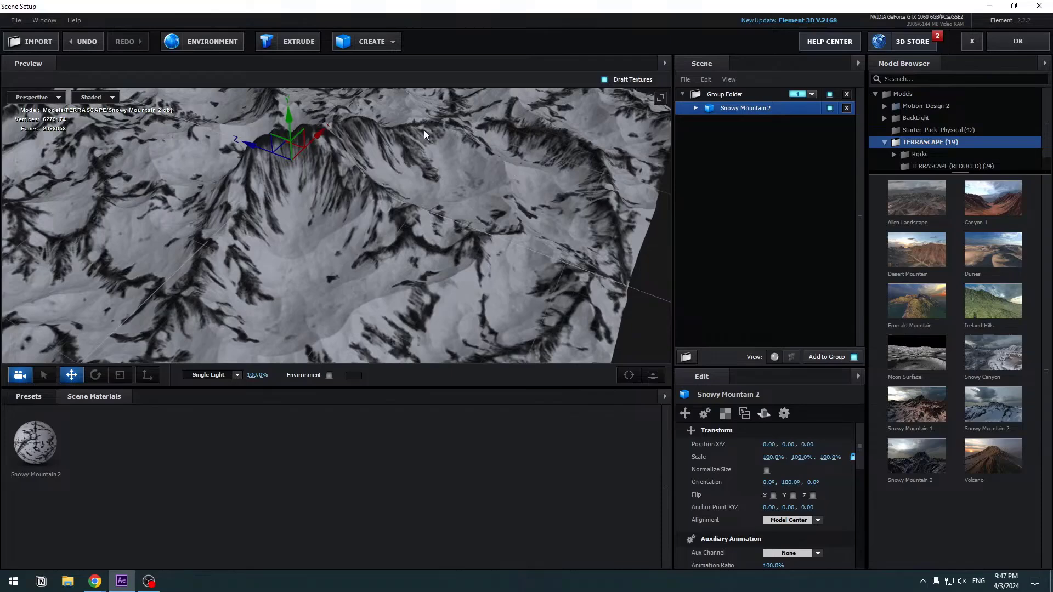
mouse_move(212, 40)
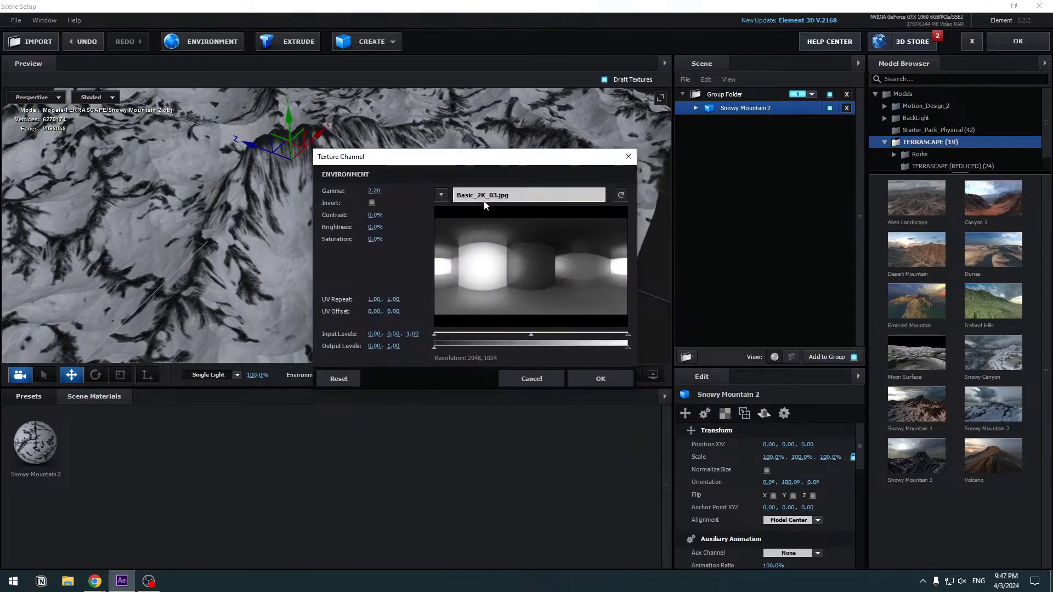
Set the environment to the partly cloudy sky HDR from Downloads and orbit to mountain level
left_click_drag(476, 157, 487, 157)
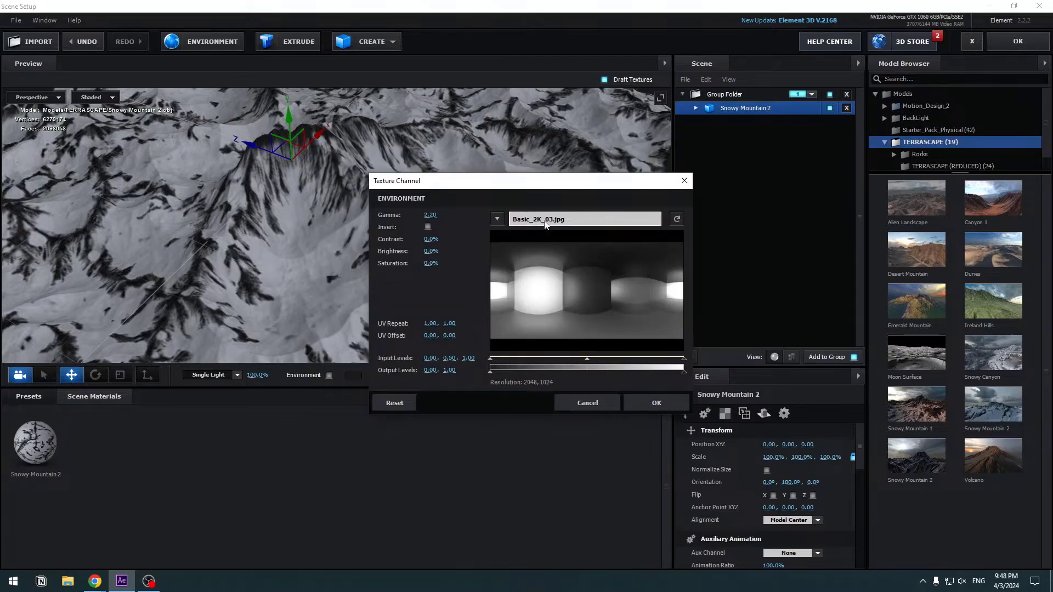
left_click(677, 219)
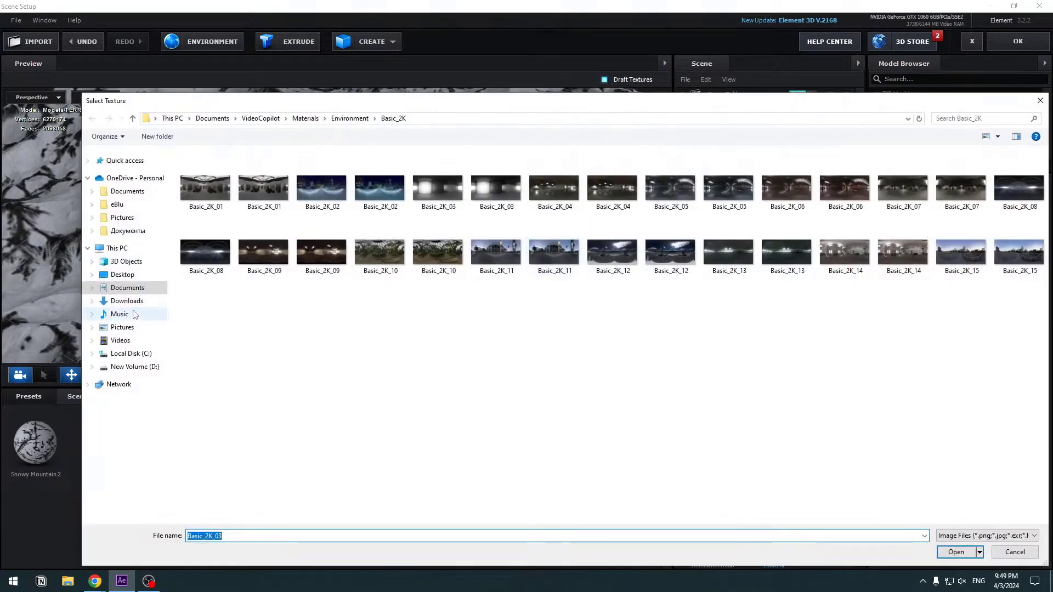
left_click(127, 301)
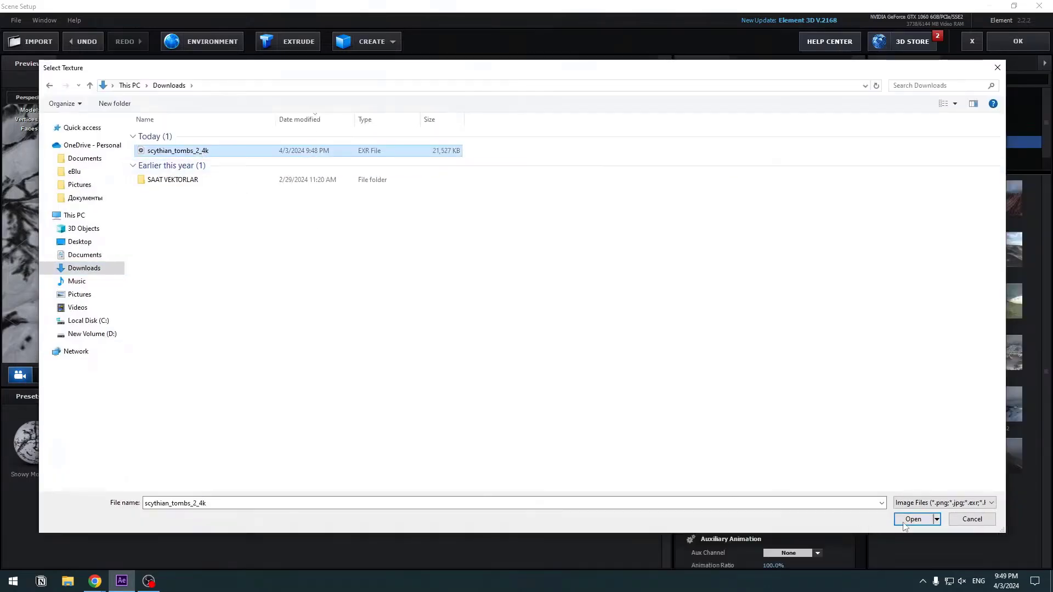
left_click(913, 519)
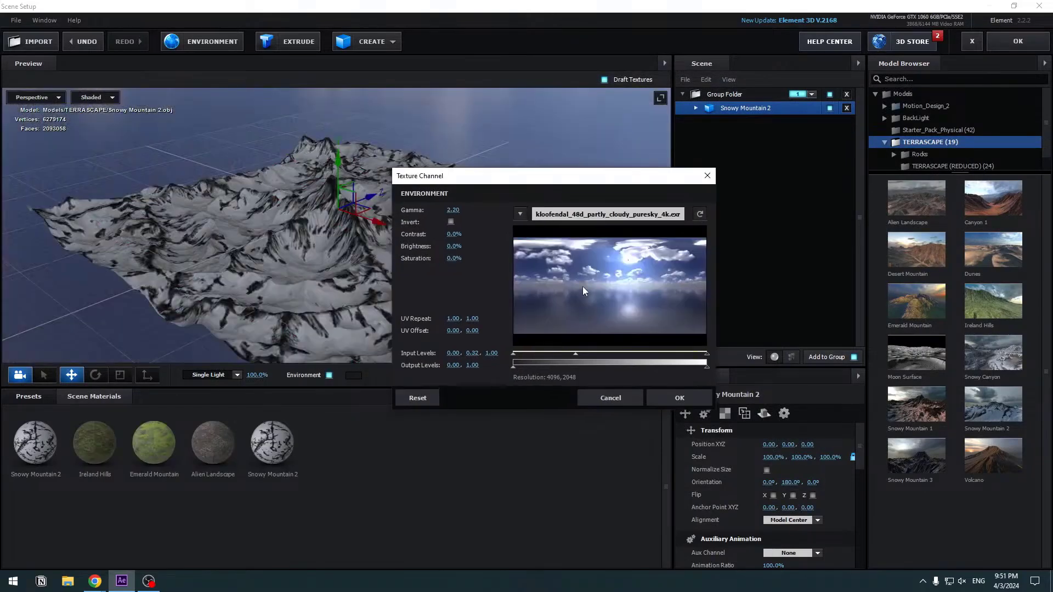
left_click(679, 397)
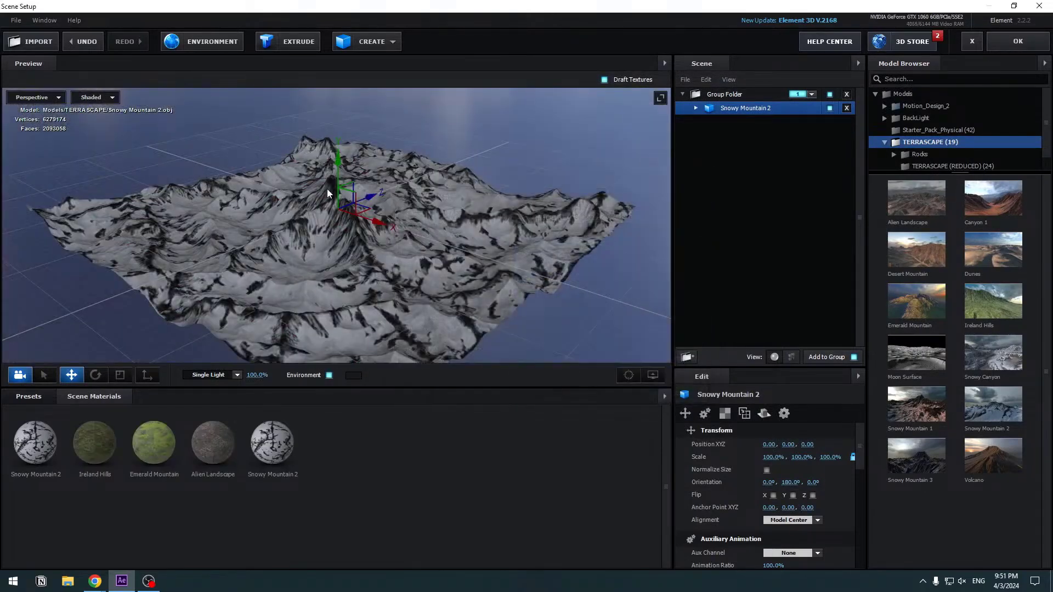
left_click_drag(336, 202, 269, 235)
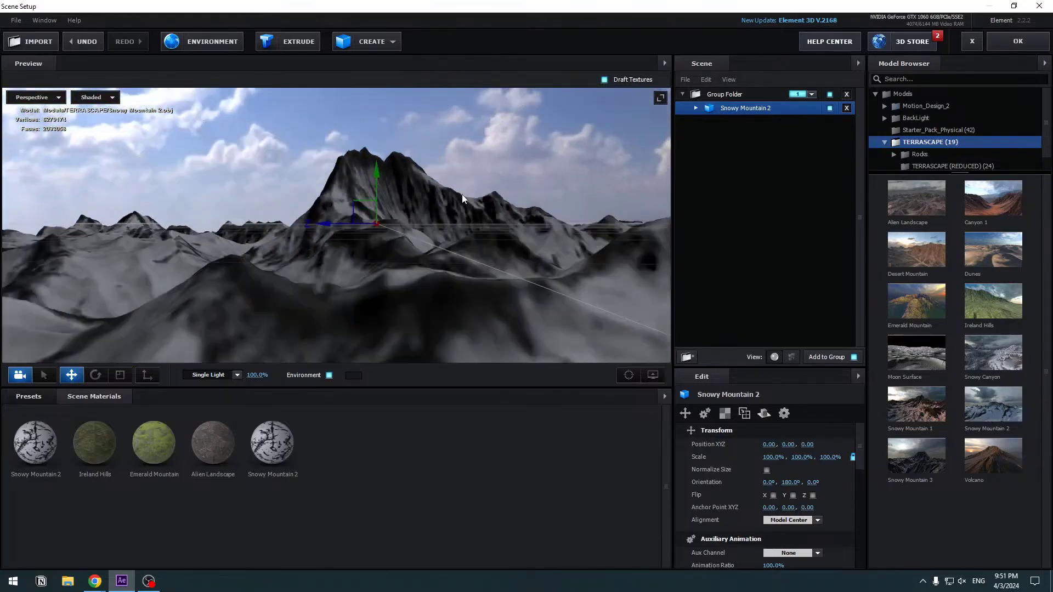
Try the Sun preset, settle on Natural lighting, and apply the scene to the composition
left_click(650, 375)
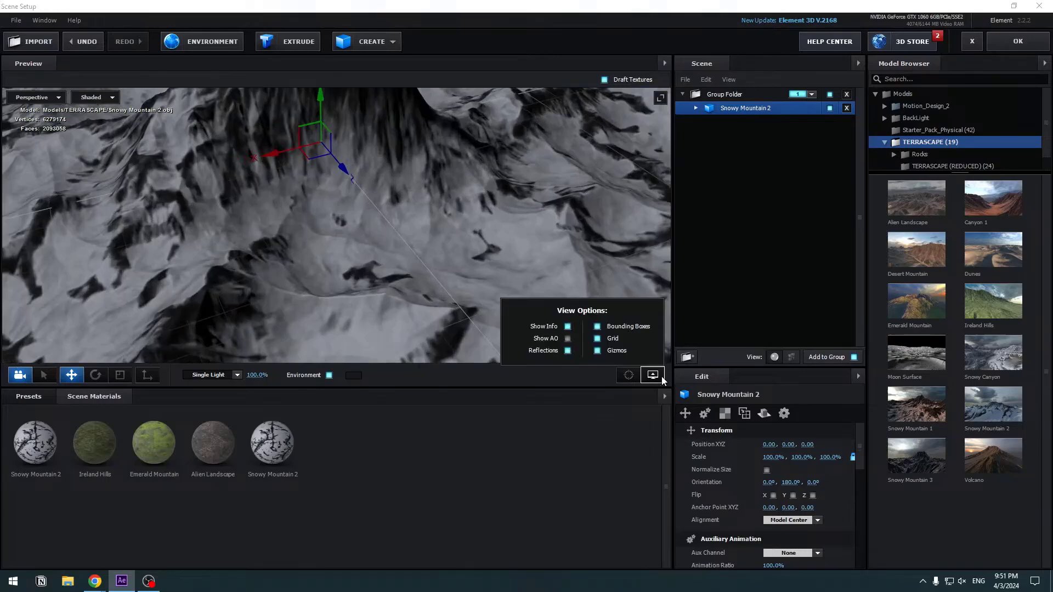
left_click(567, 339)
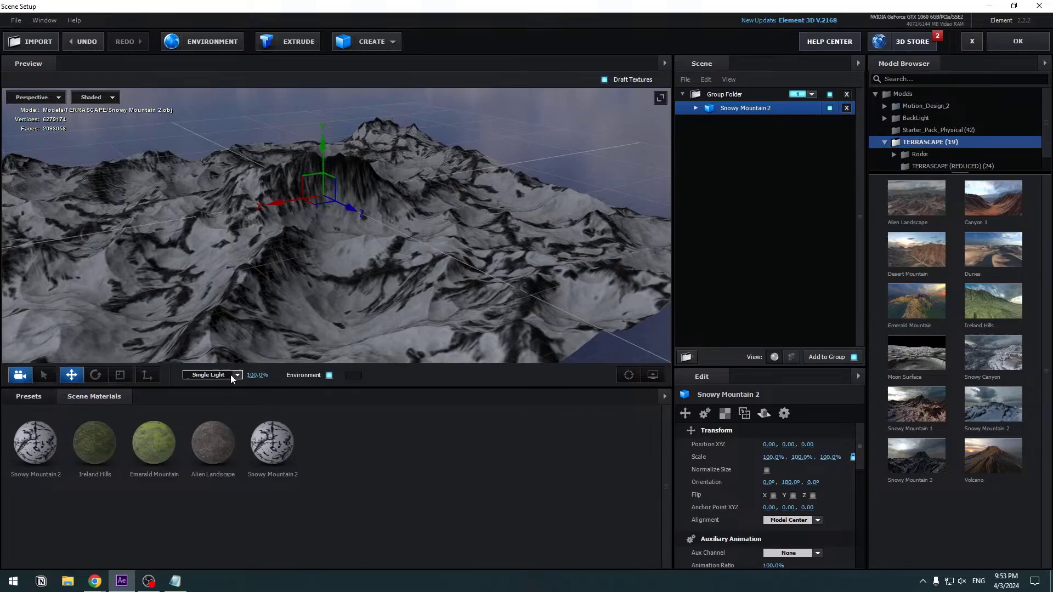
left_click(212, 376)
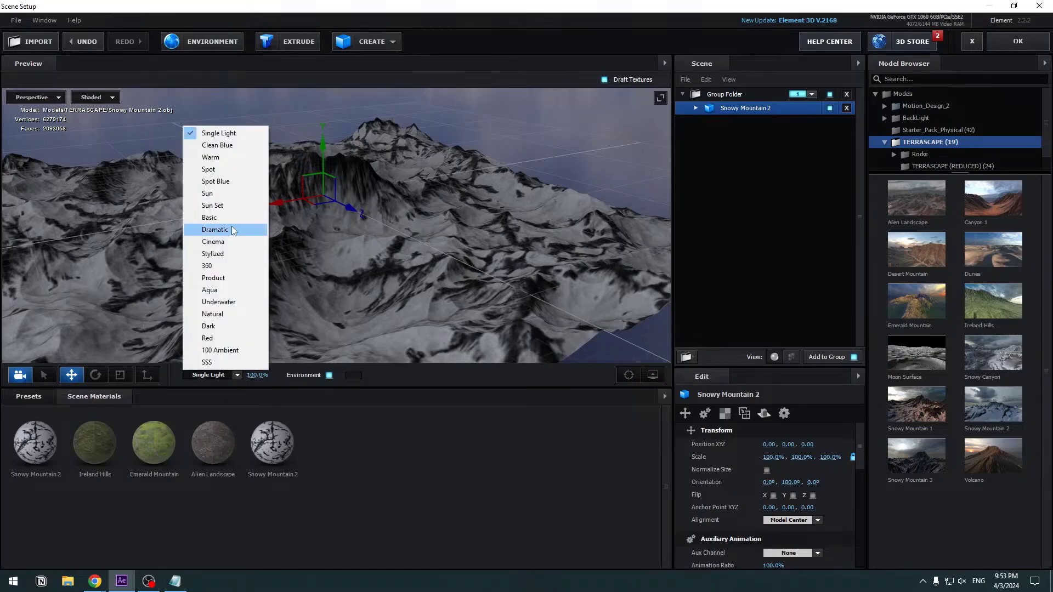
left_click(207, 193)
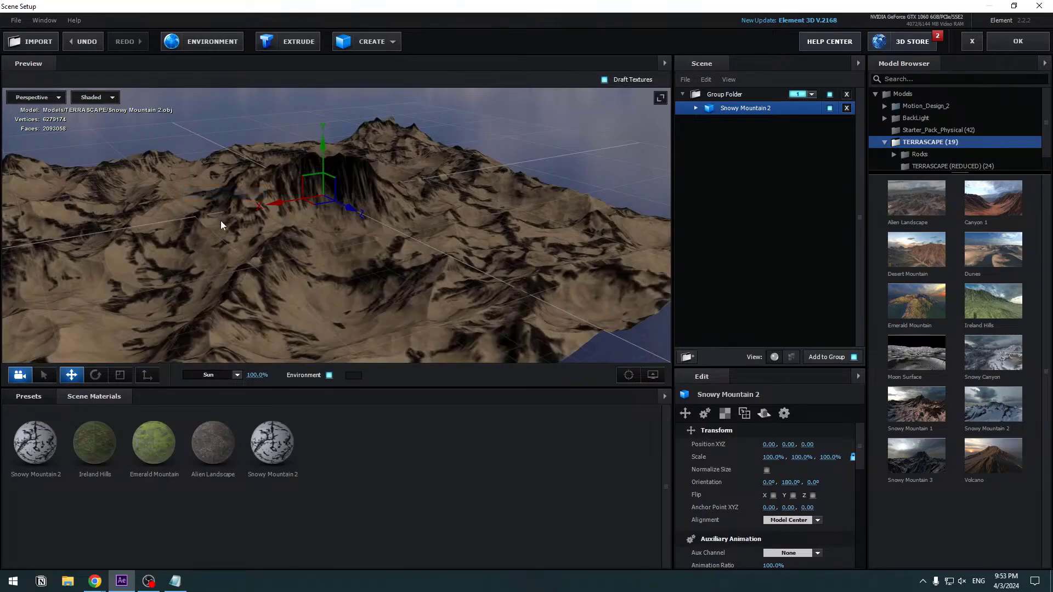
left_click(236, 375)
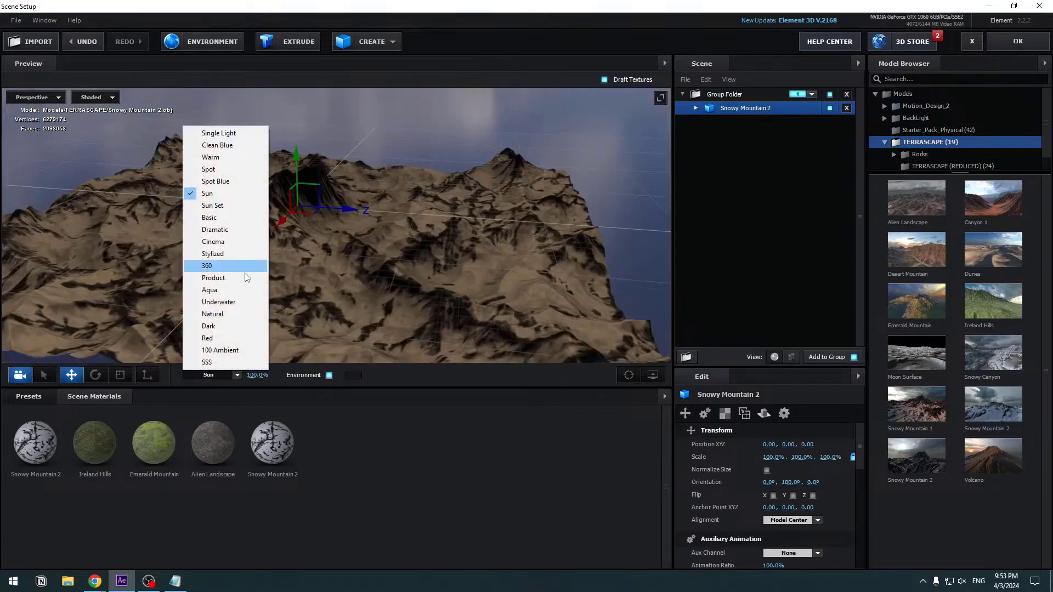
left_click(212, 314)
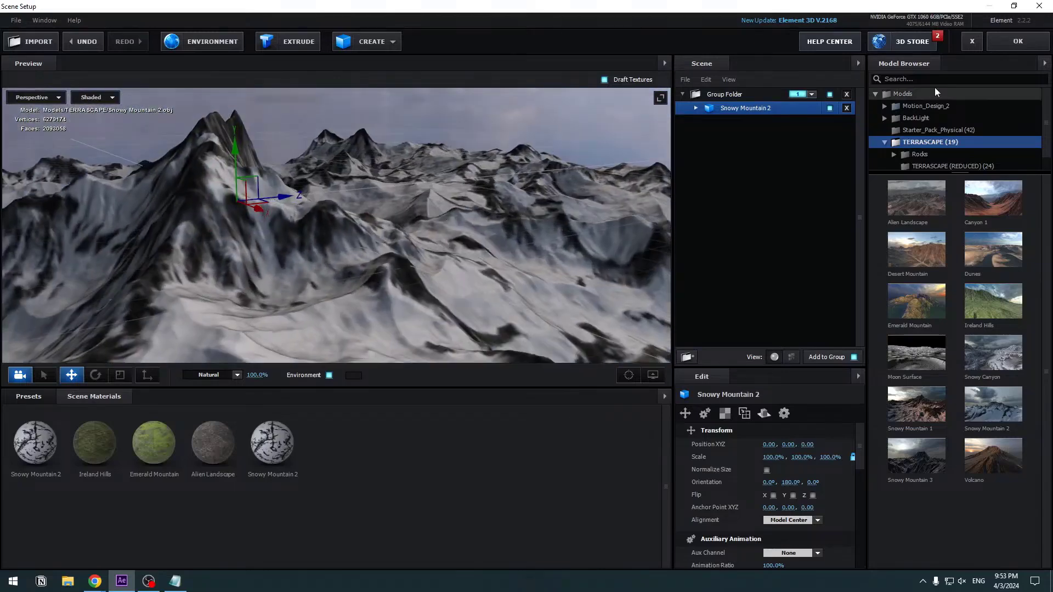
left_click(1017, 41)
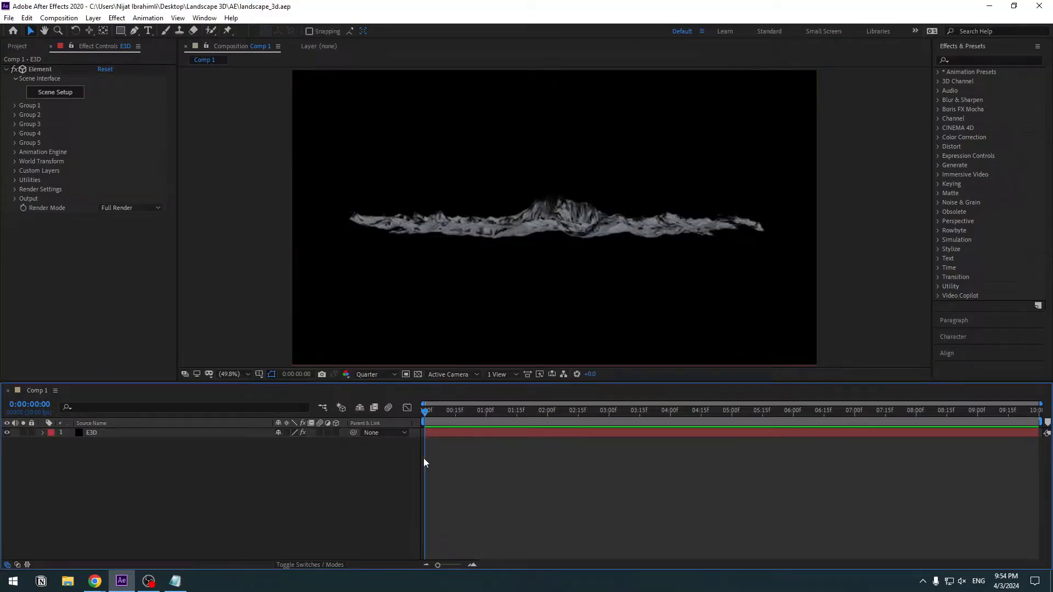
Add Camera 1 to the composition and switch to the Orbit Camera Tool
right_click(424, 462)
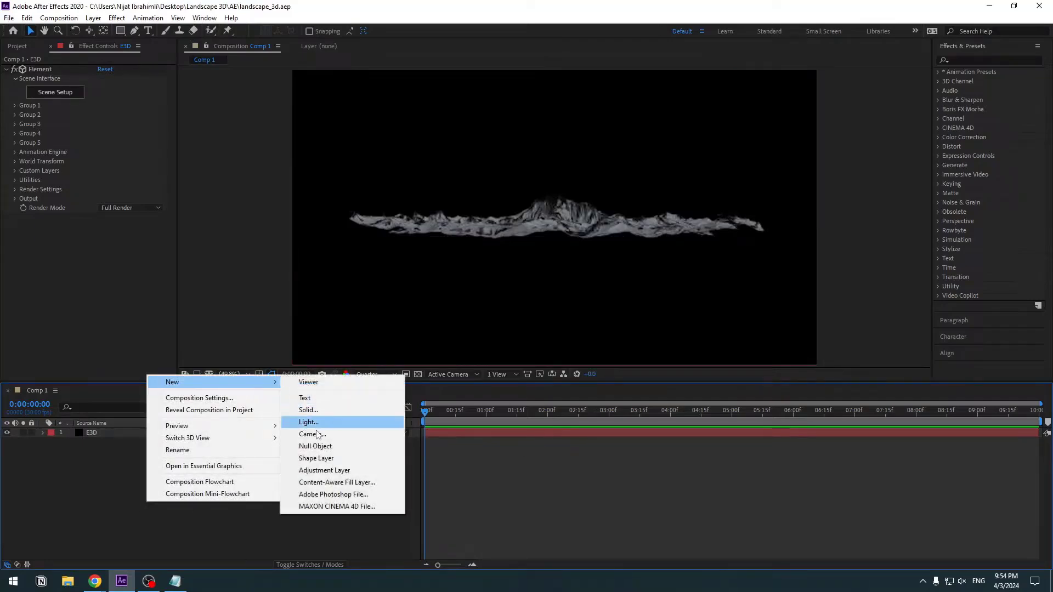
left_click(311, 434)
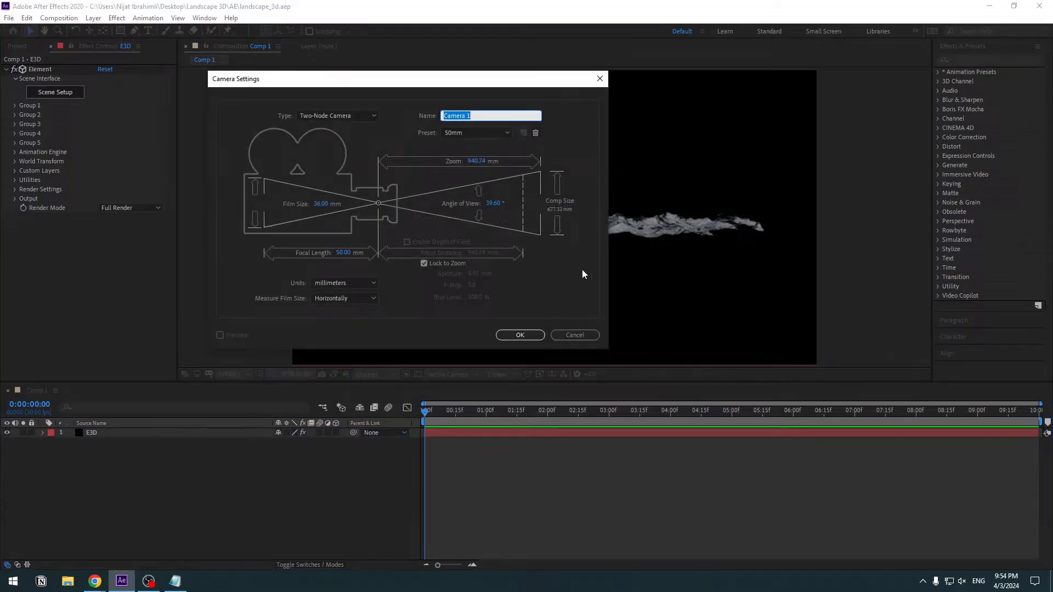
left_click(520, 336)
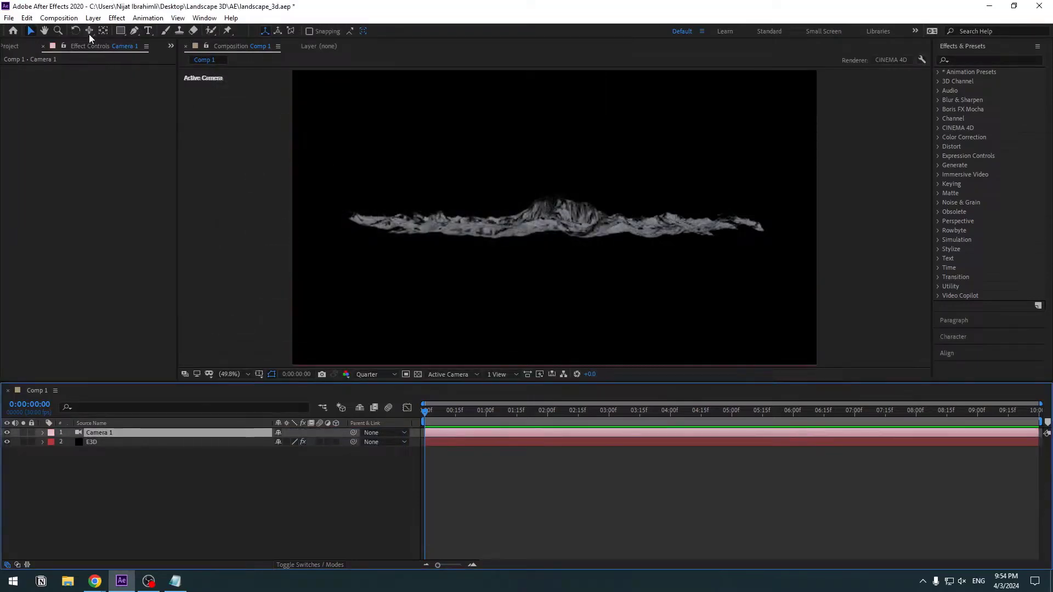
left_click(89, 31)
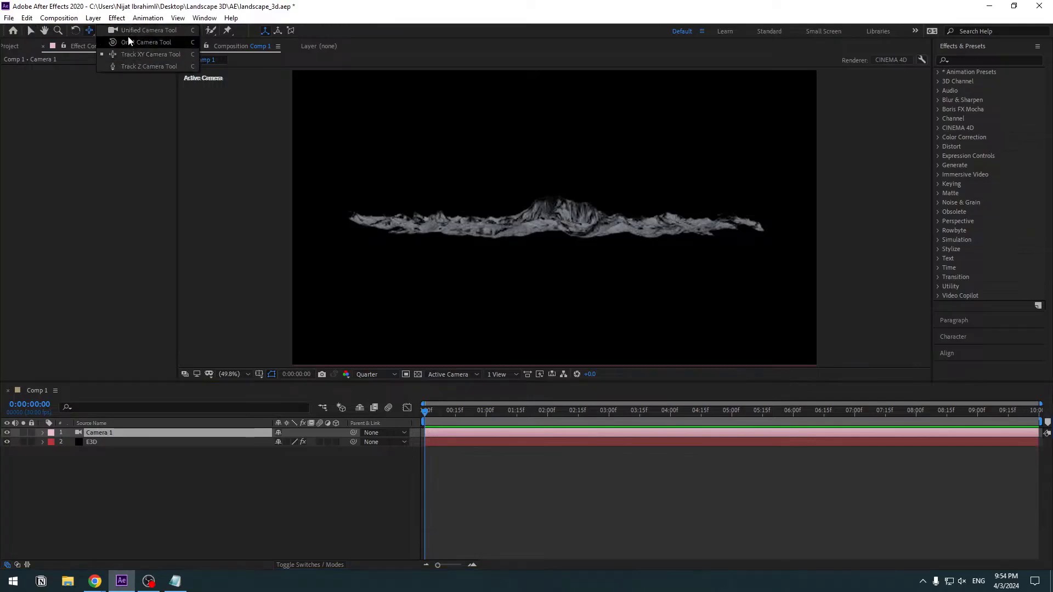
left_click(151, 42)
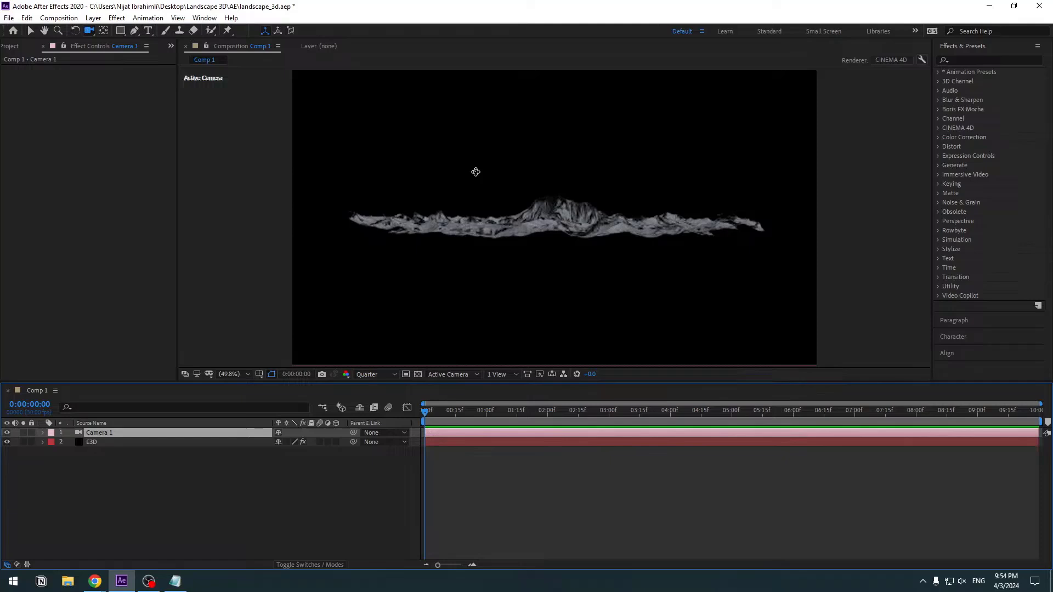
mouse_move(538, 179)
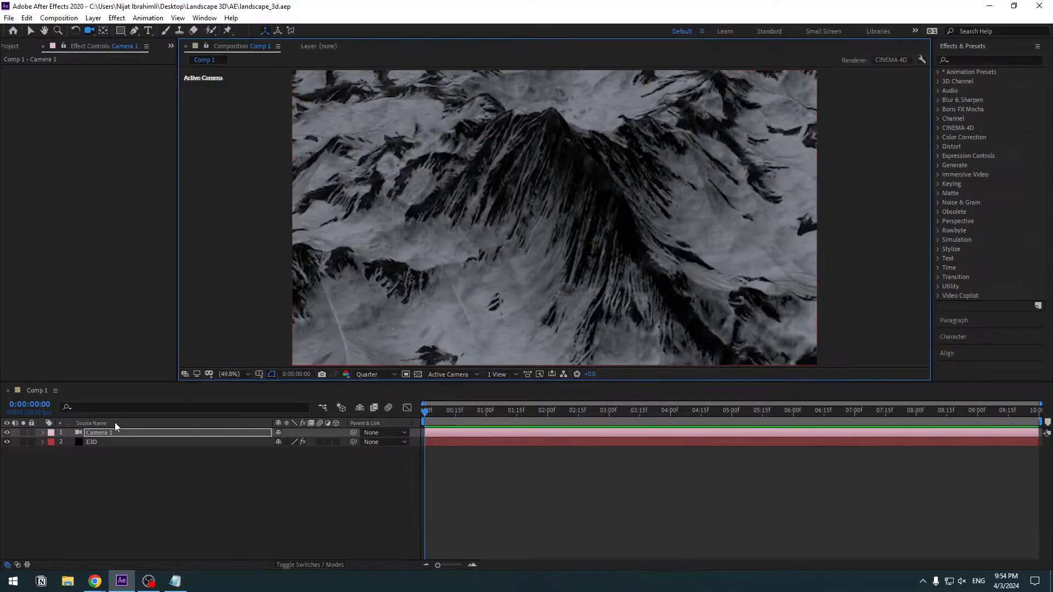
Show the Physical Environment in the background and raise its exposure and gamma slightly
left_click(93, 443)
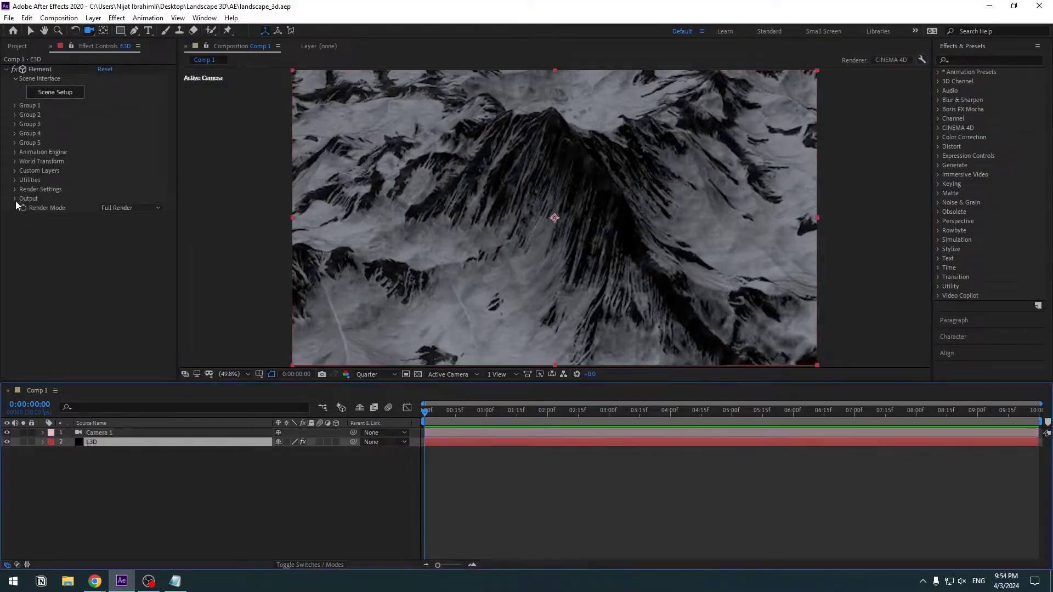
left_click(14, 188)
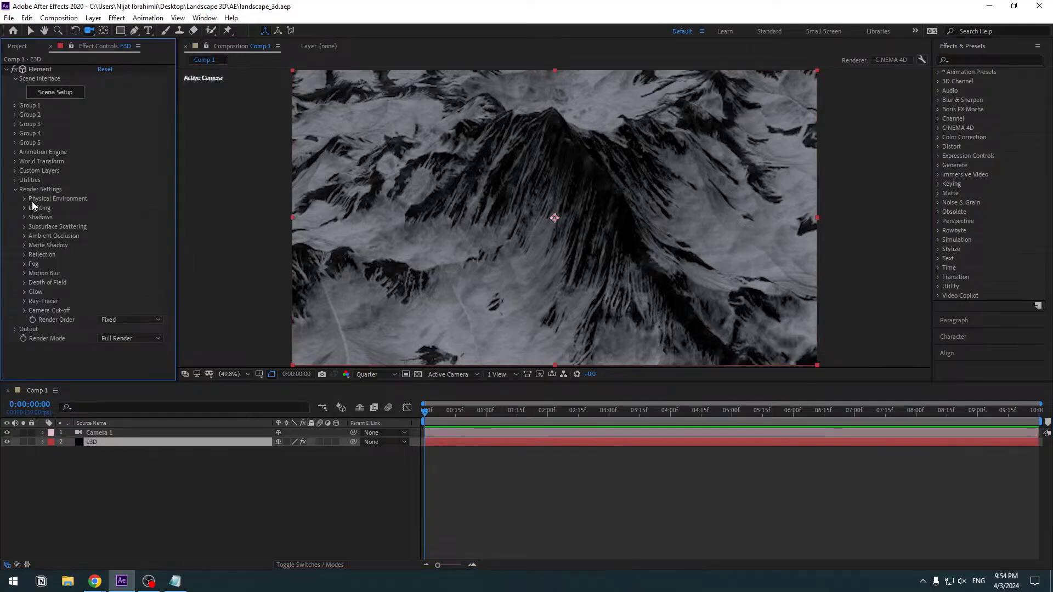
left_click(25, 199)
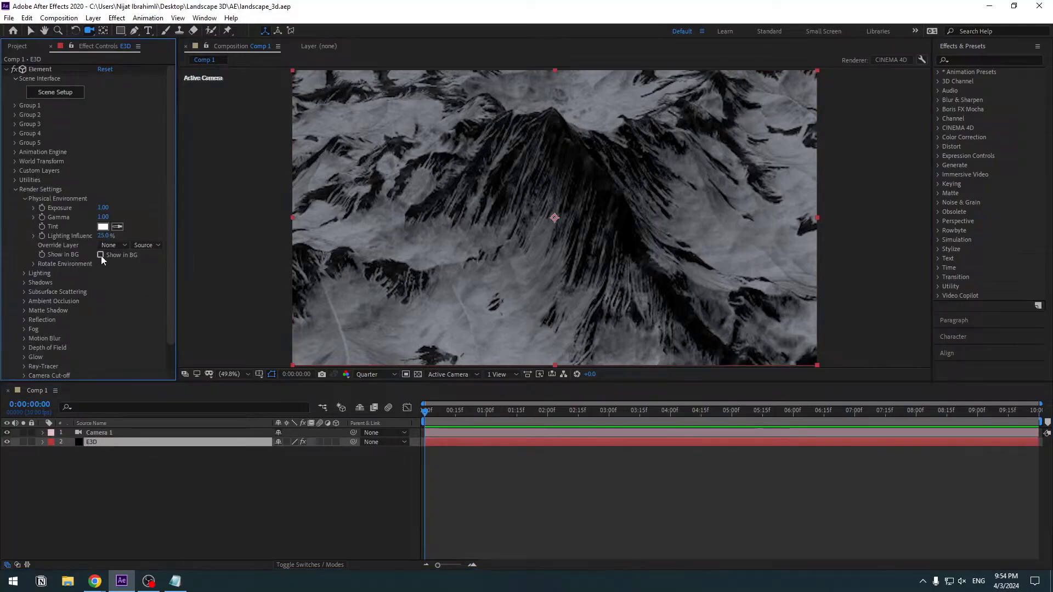
left_click(100, 256)
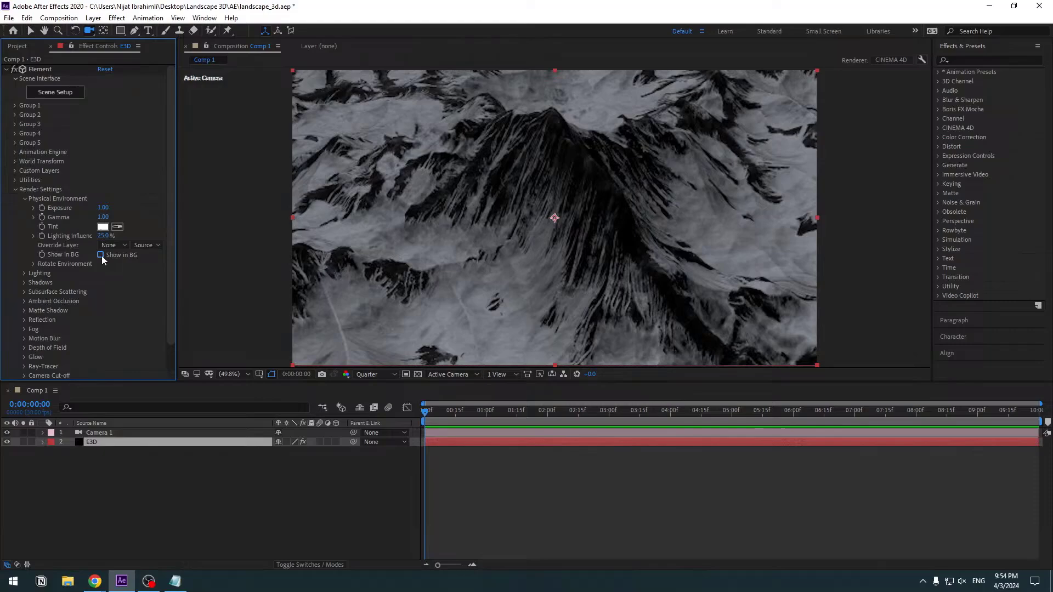
left_click(100, 255)
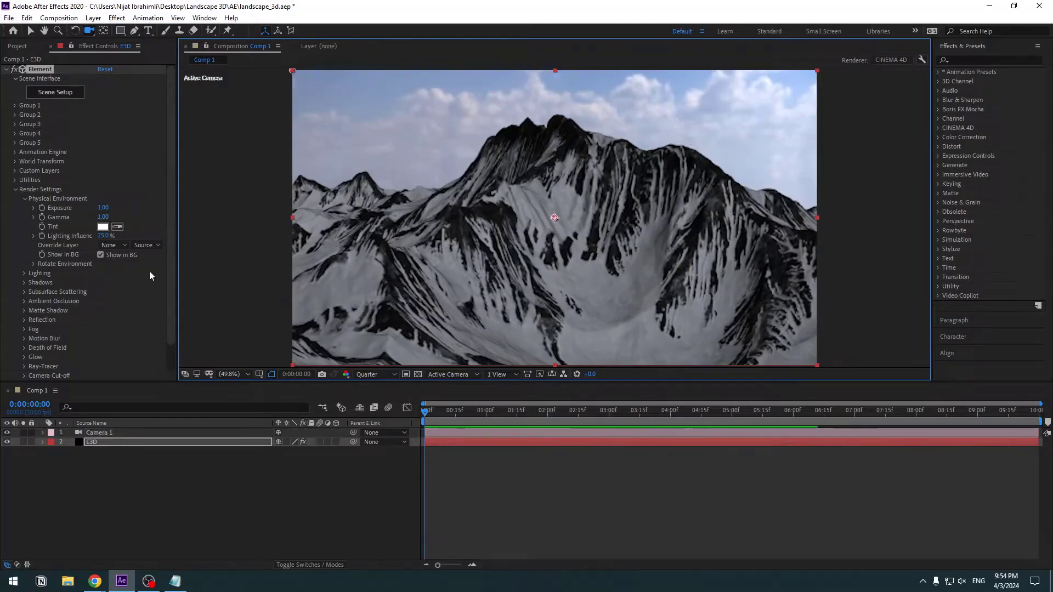
left_click_drag(103, 207, 113, 207)
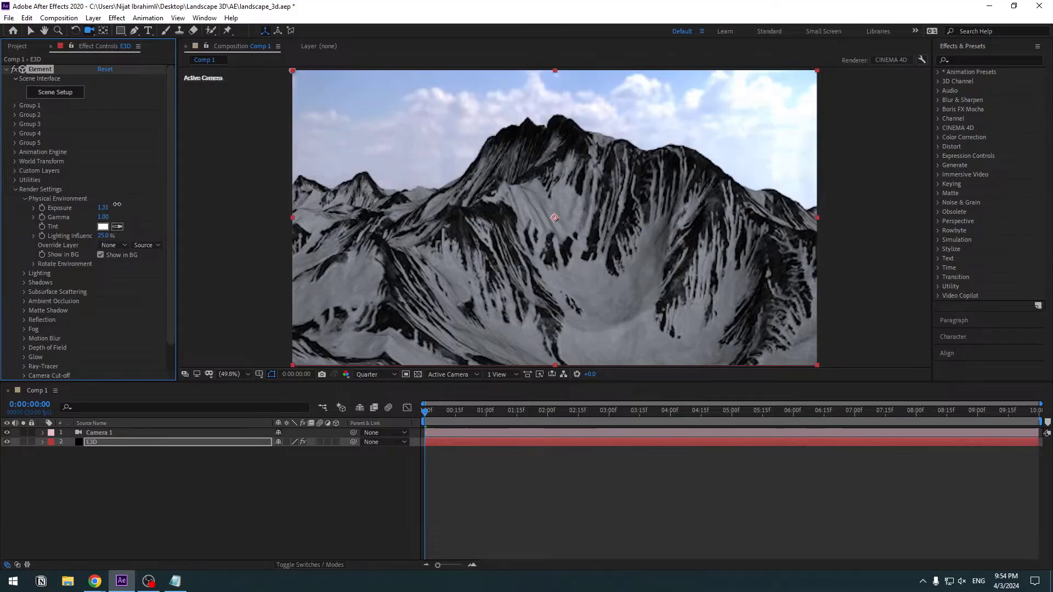
left_click_drag(102, 207, 98, 208)
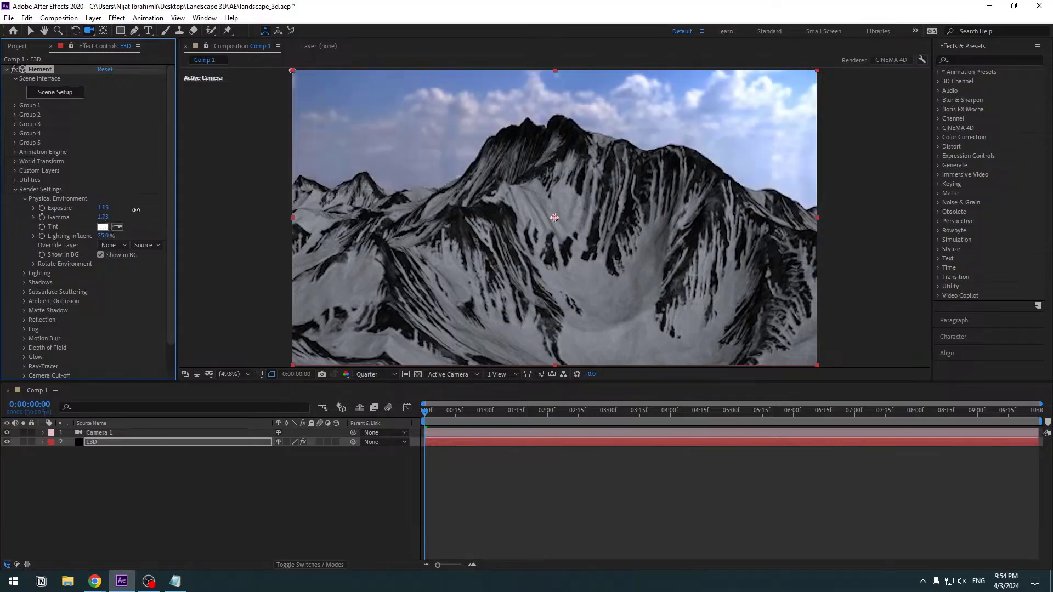
Set Add Lighting to Natural and enable ambient occlusion, leaving fog options expanded
left_click(131, 236)
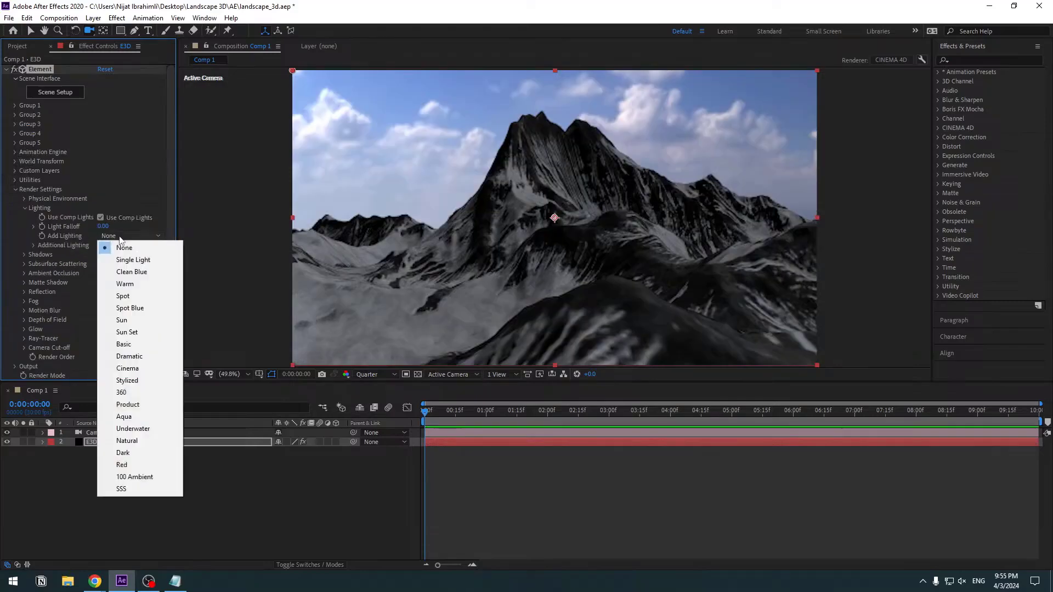
mouse_move(128, 441)
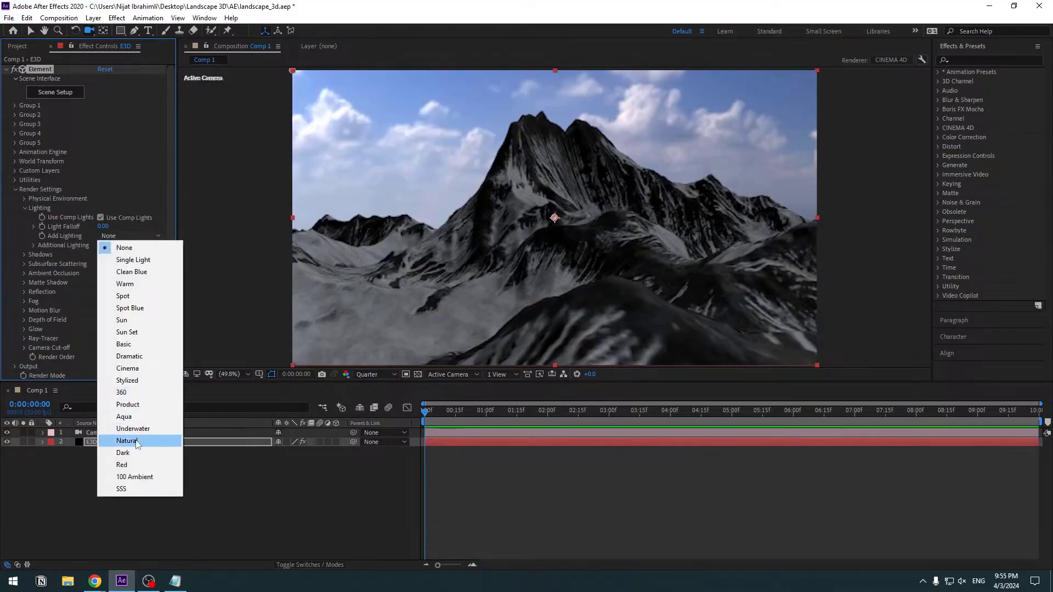
left_click(128, 441)
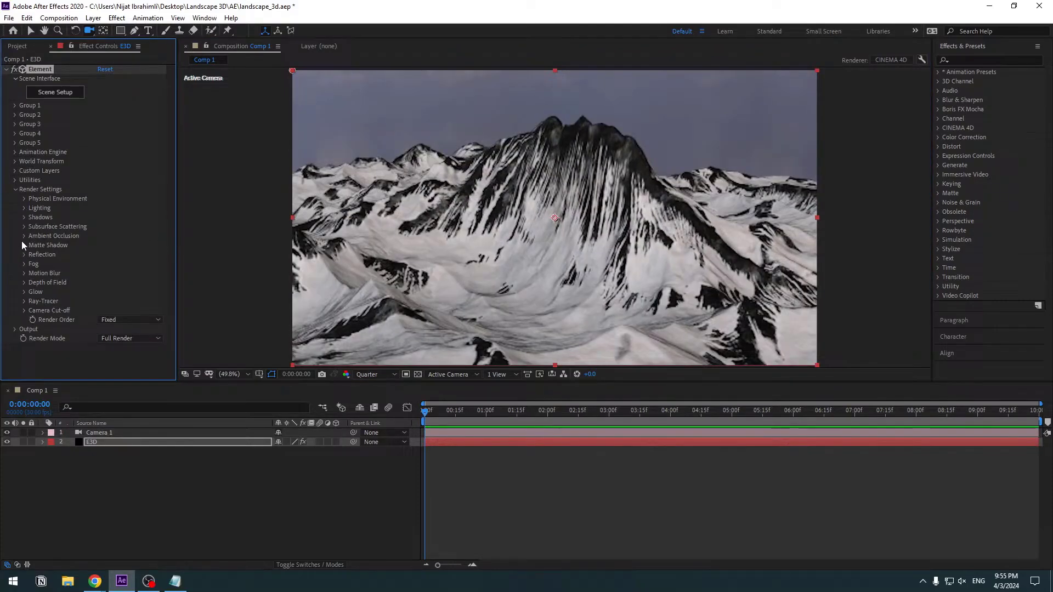
left_click(23, 236)
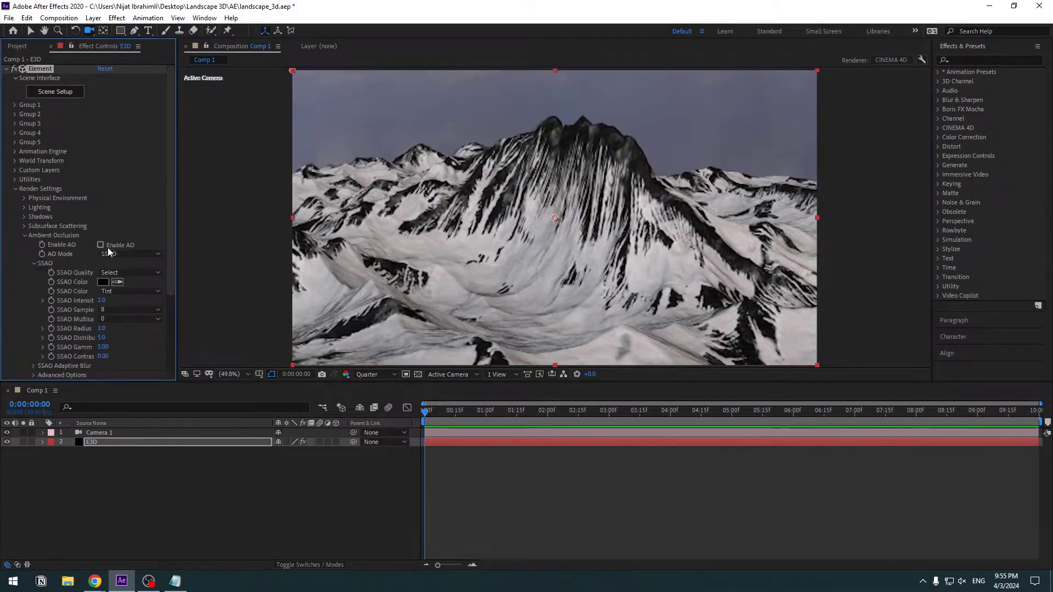
left_click(101, 245)
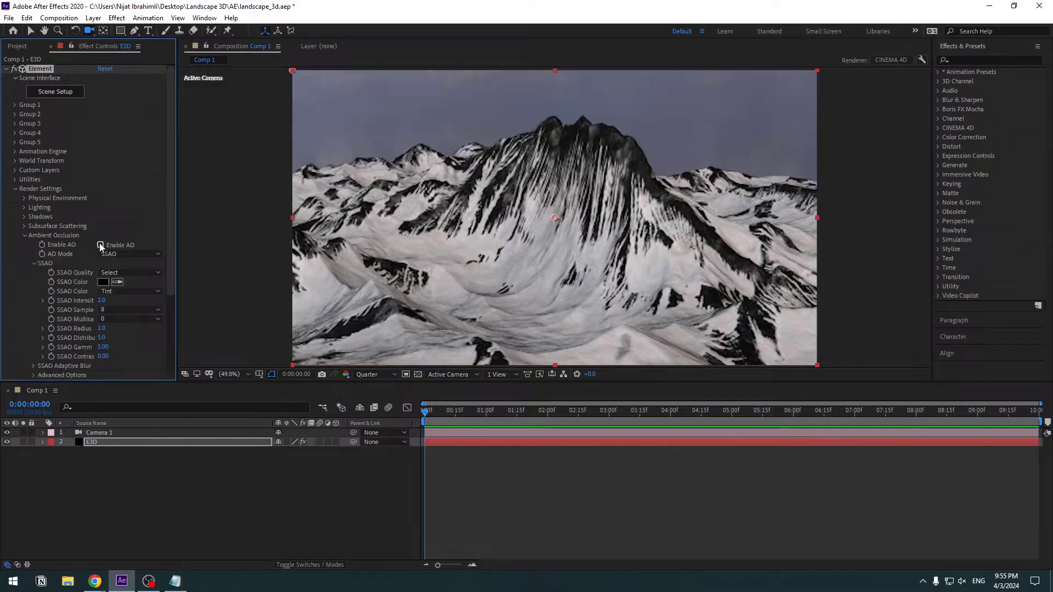
left_click(100, 244)
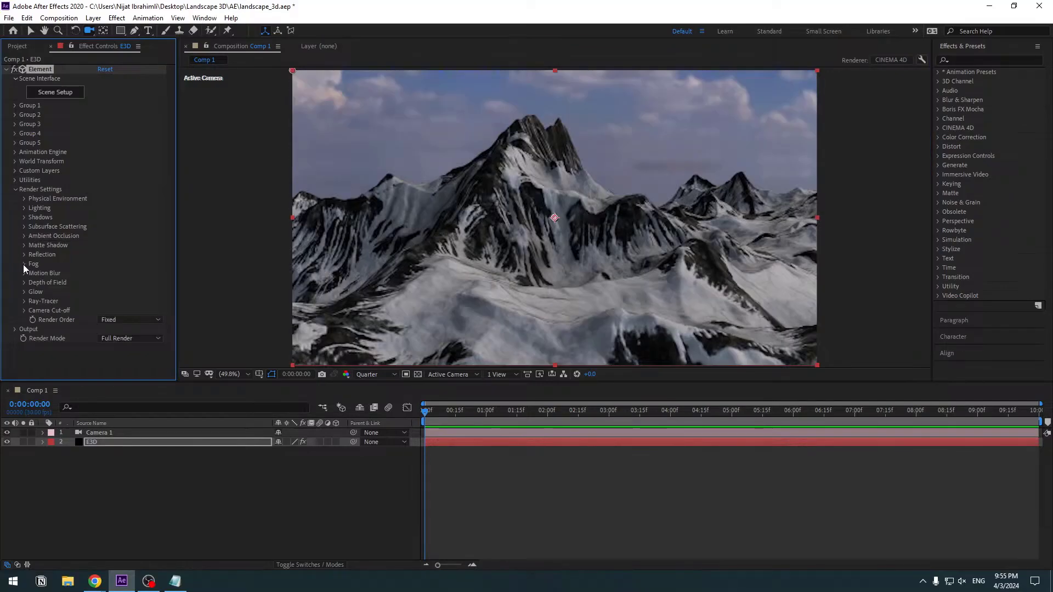
left_click(24, 263)
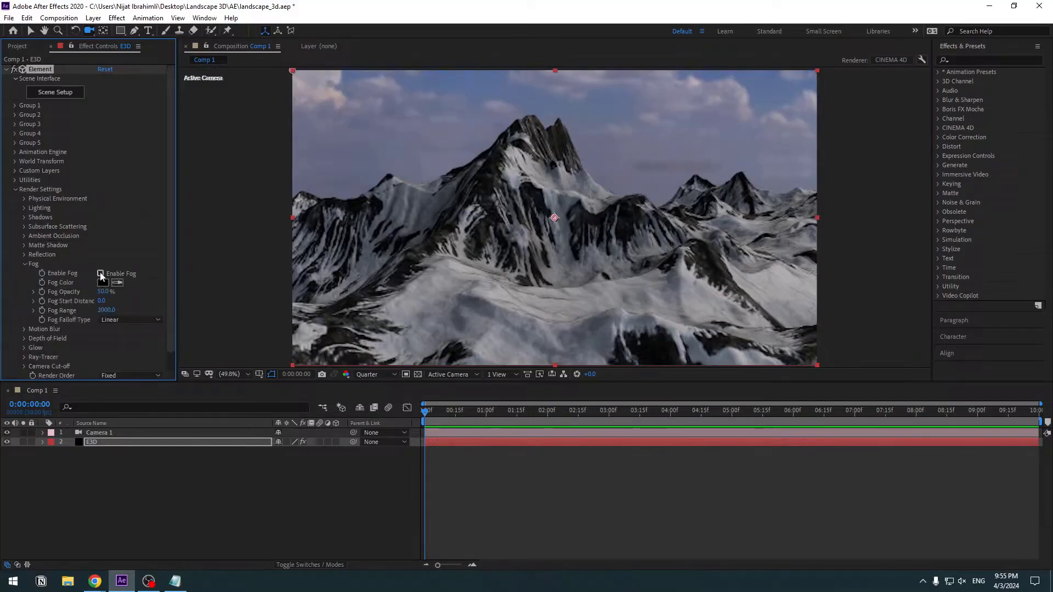
Enable fog, tint it pale blue-grey and shorten the Fog Range
left_click(99, 273)
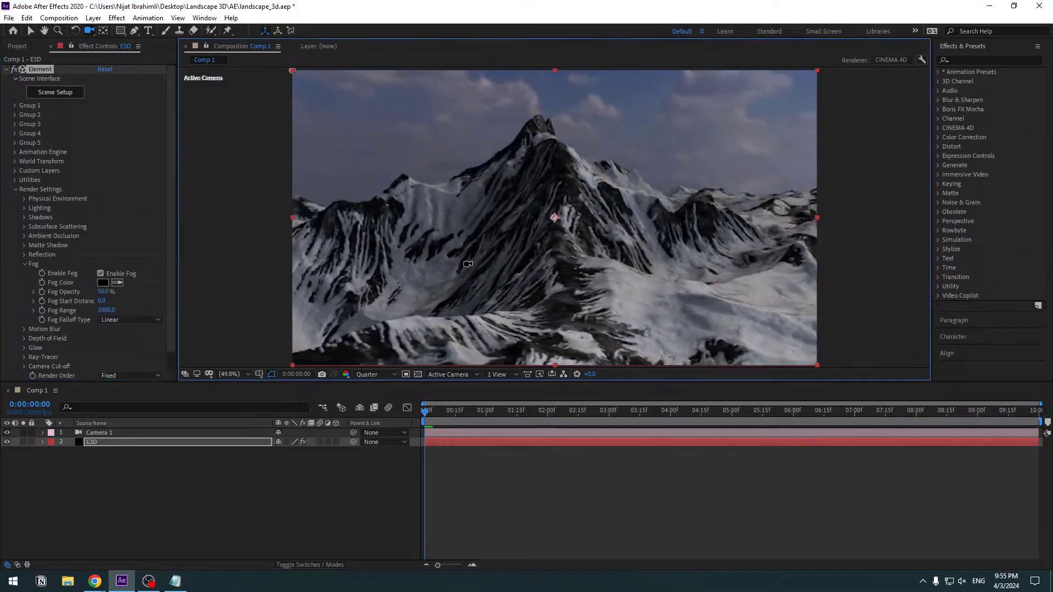
left_click(103, 284)
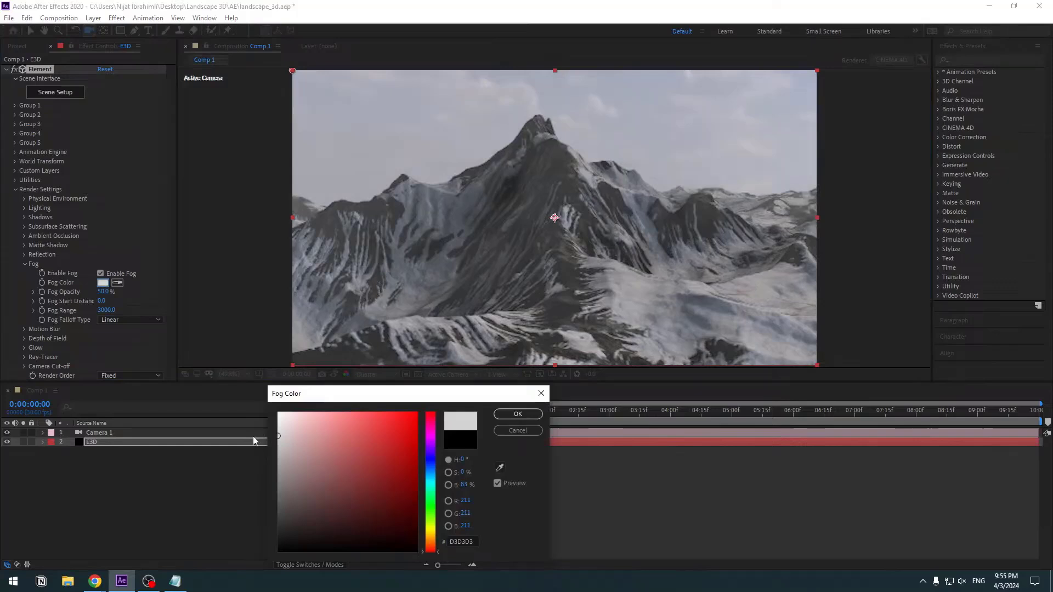
left_click(321, 444)
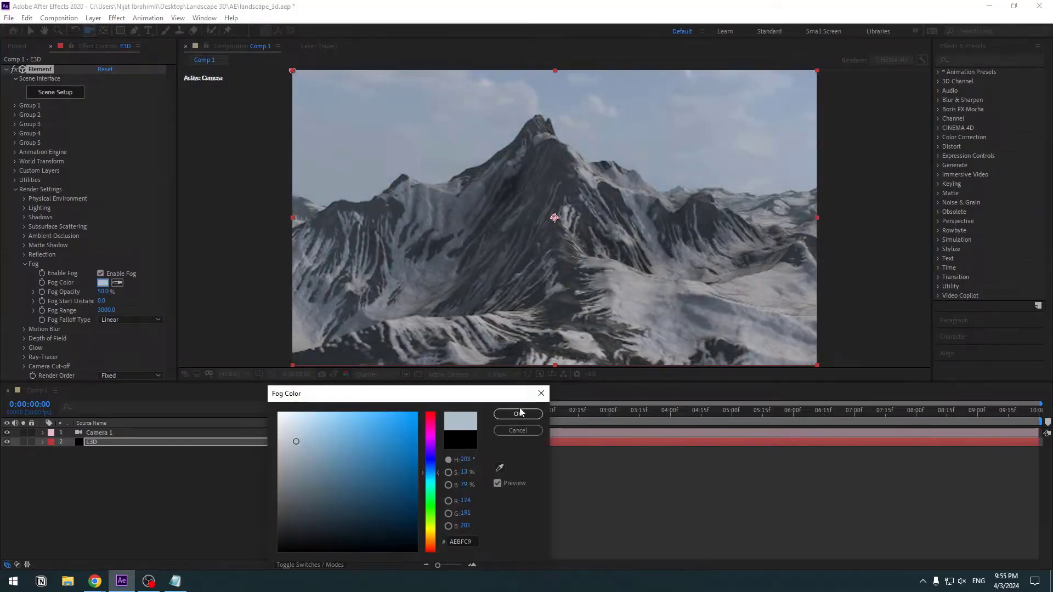
left_click(517, 414)
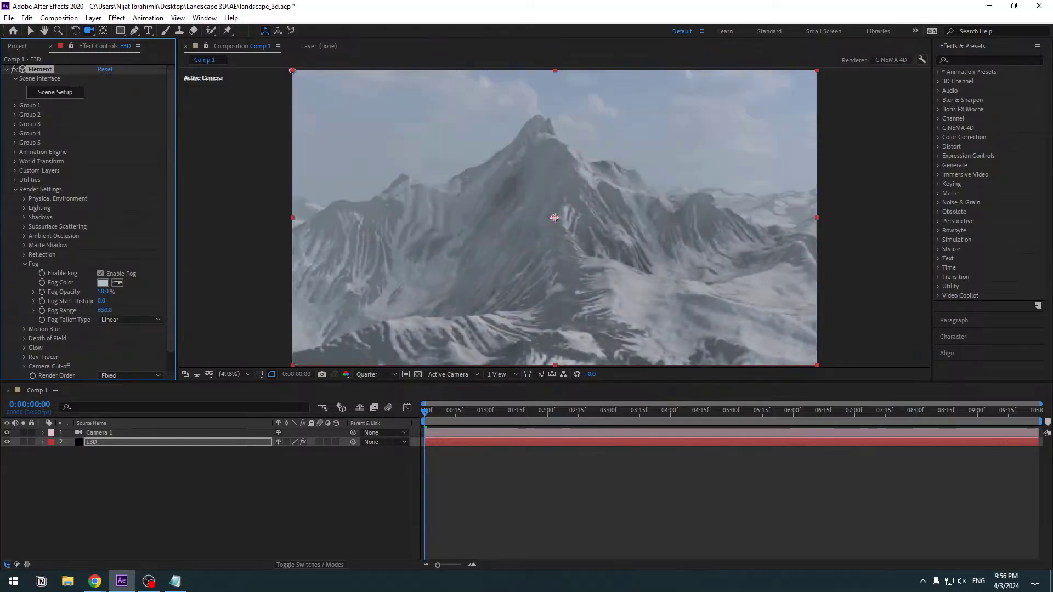
left_click_drag(104, 310, 121, 310)
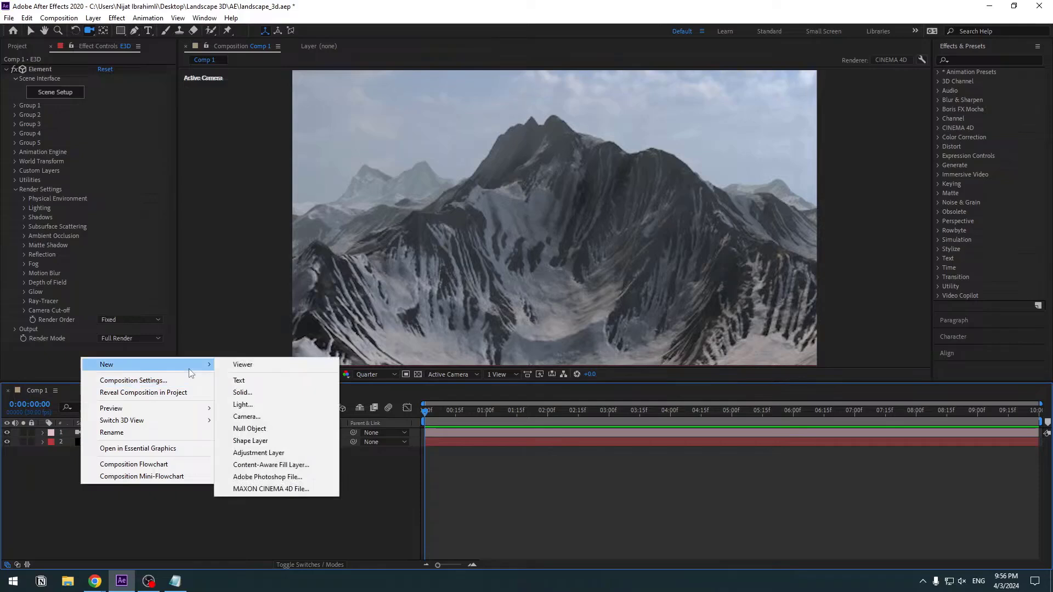
Add Parallel Light 1 and reveal its position and target in a custom 3D view
left_click(247, 417)
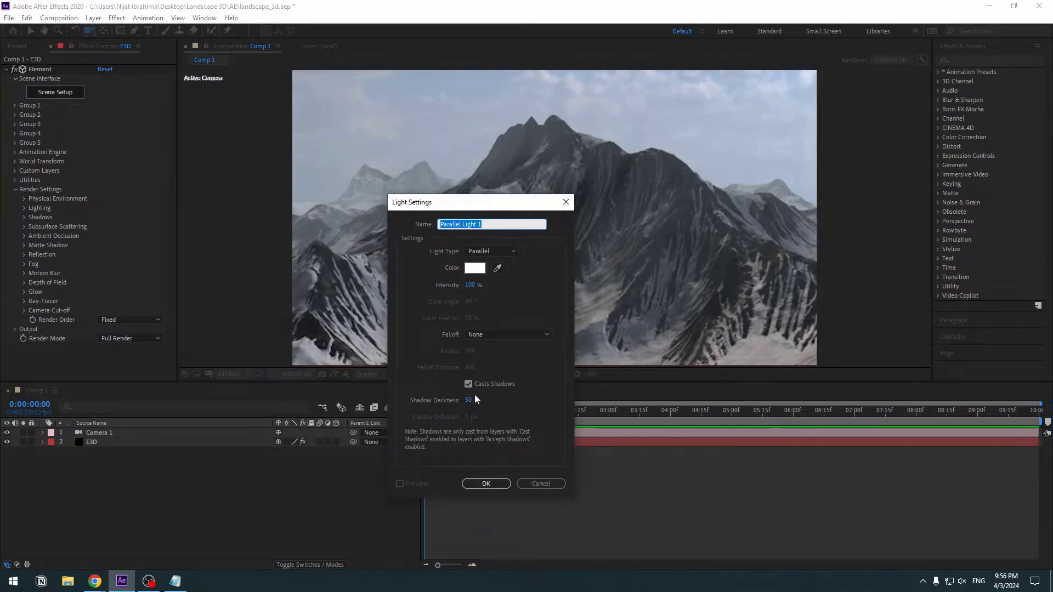
left_click(486, 484)
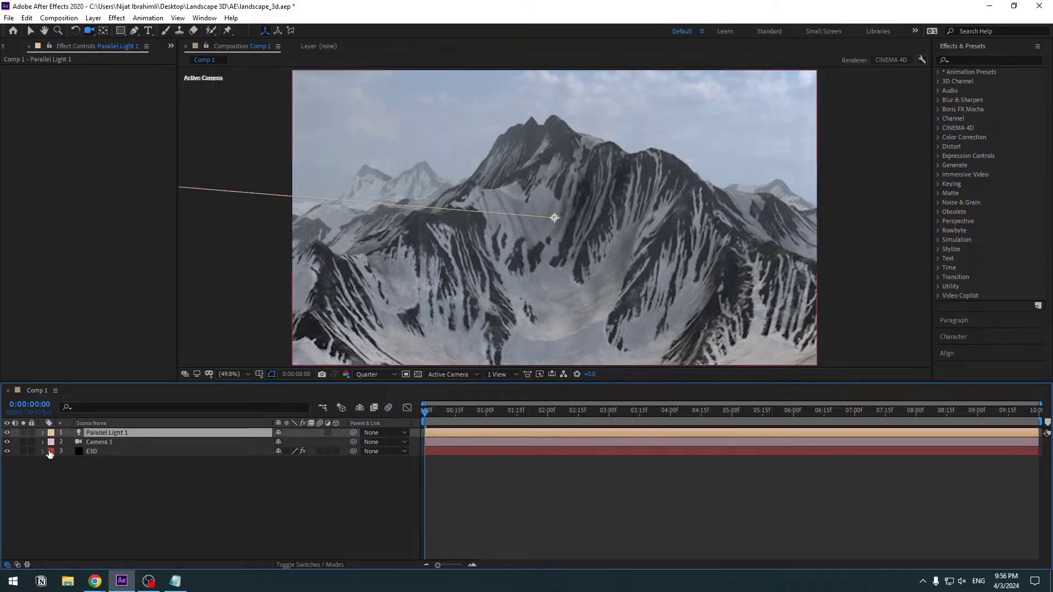
left_click(42, 433)
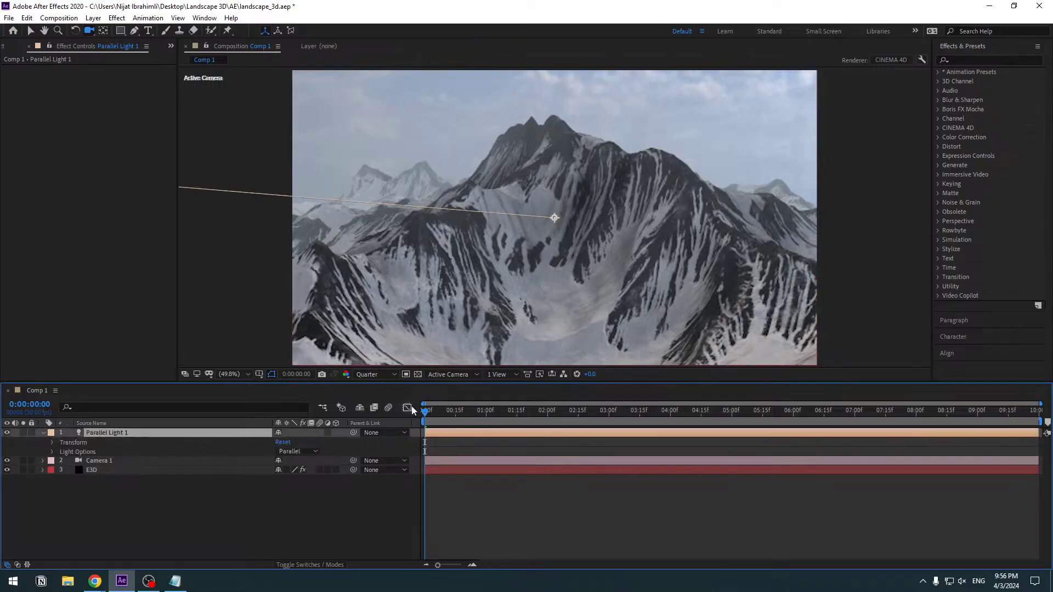
left_click(447, 374)
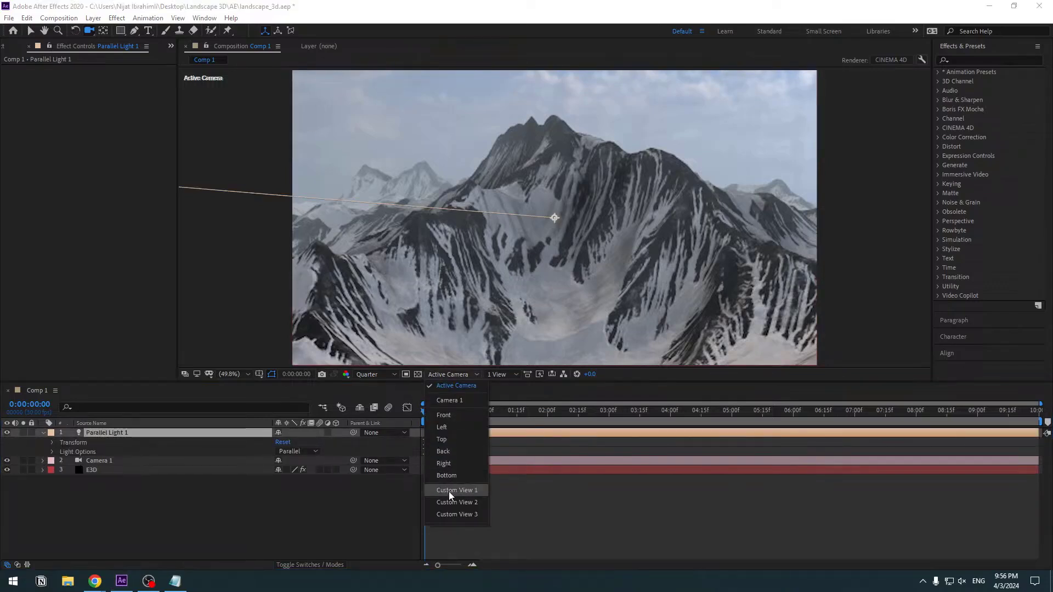
left_click(457, 489)
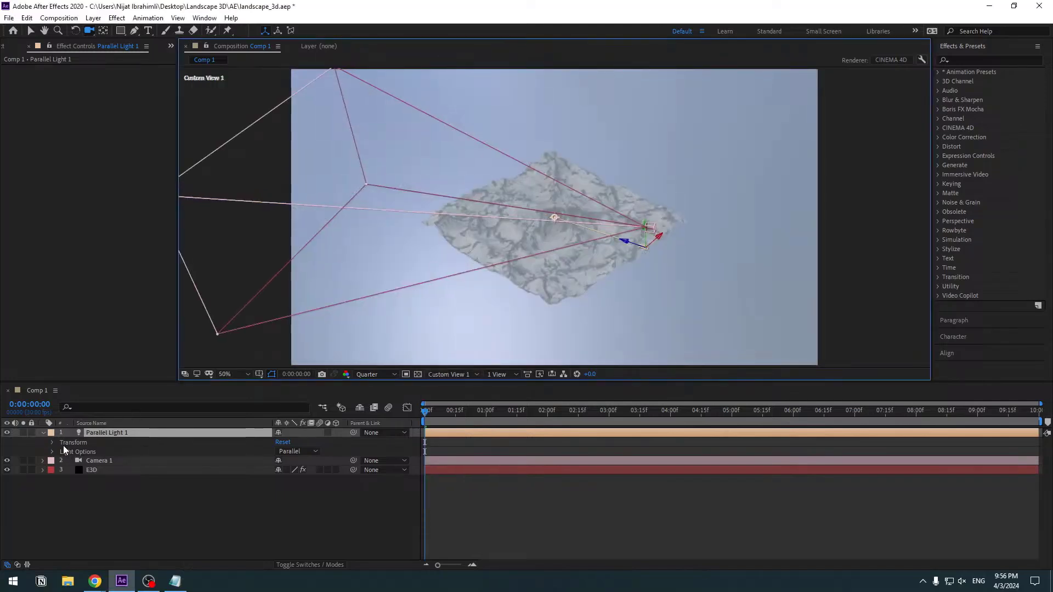
left_click(51, 442)
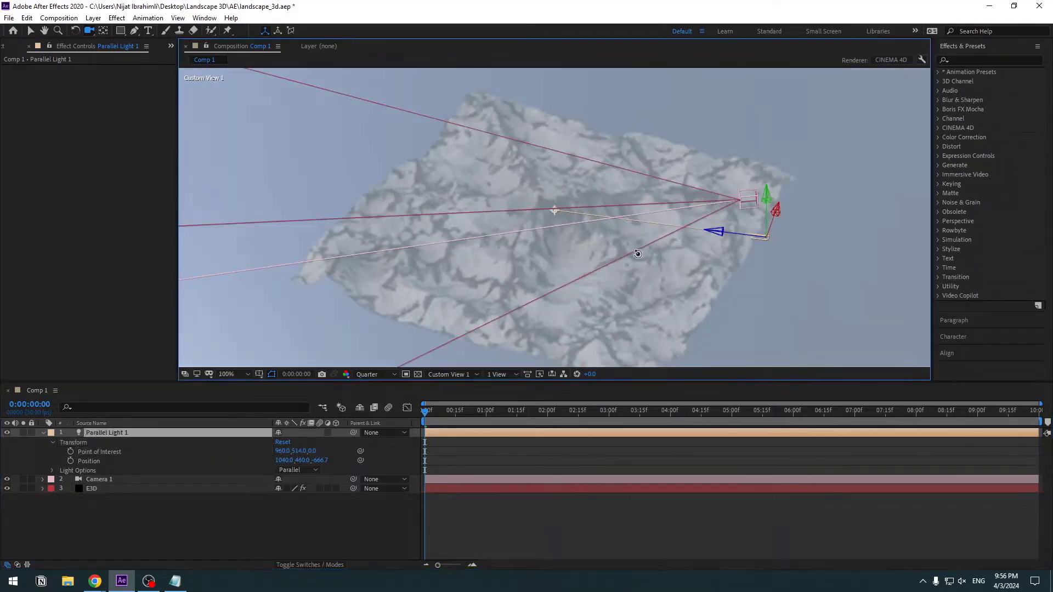
Orbit the custom view around the terrain and preview at full resolution
left_click_drag(636, 254, 708, 116)
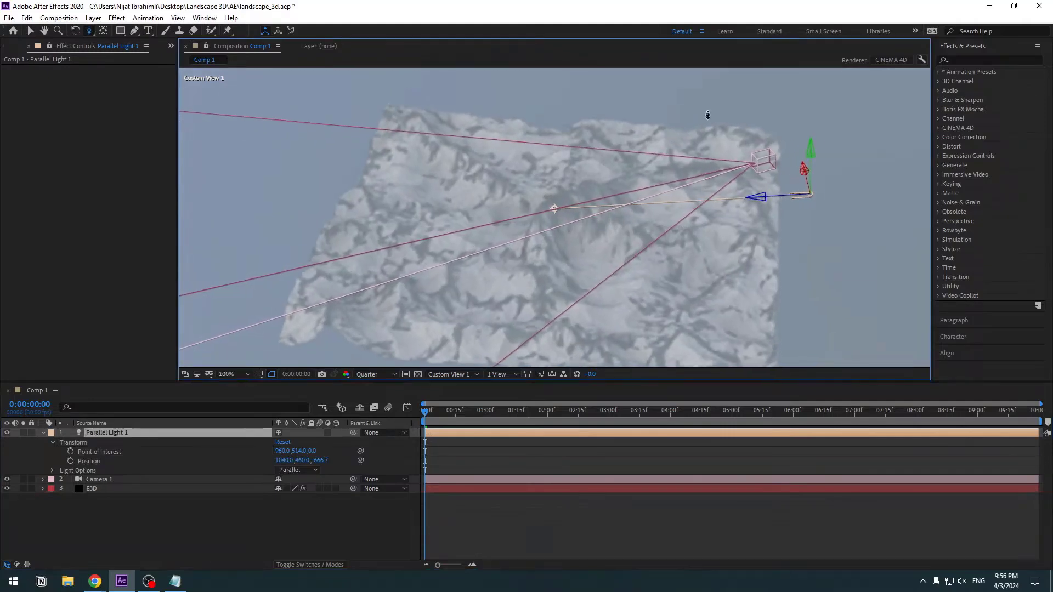
left_click(374, 374)
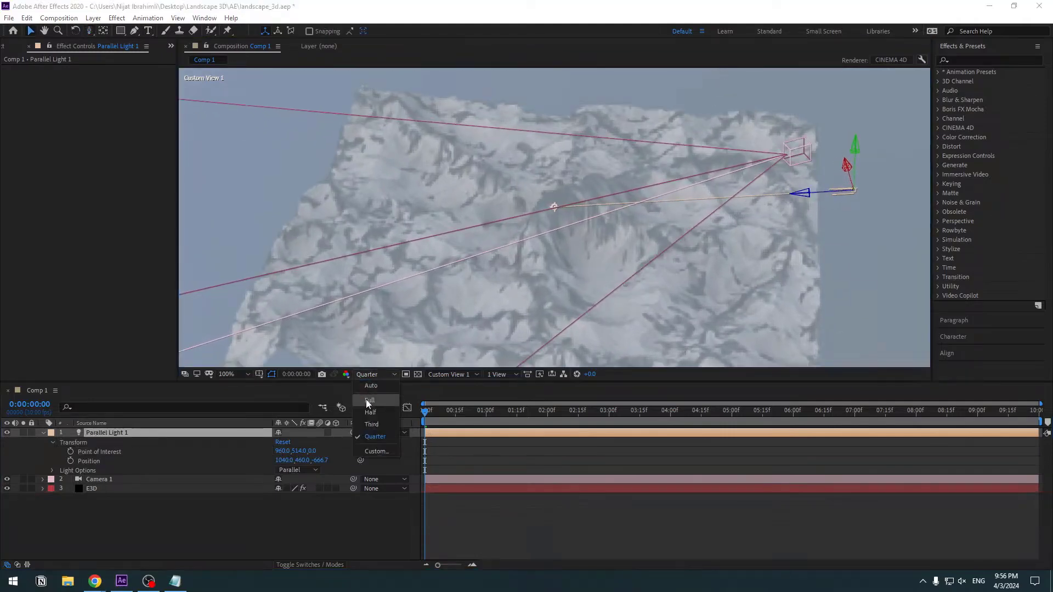
left_click(370, 400)
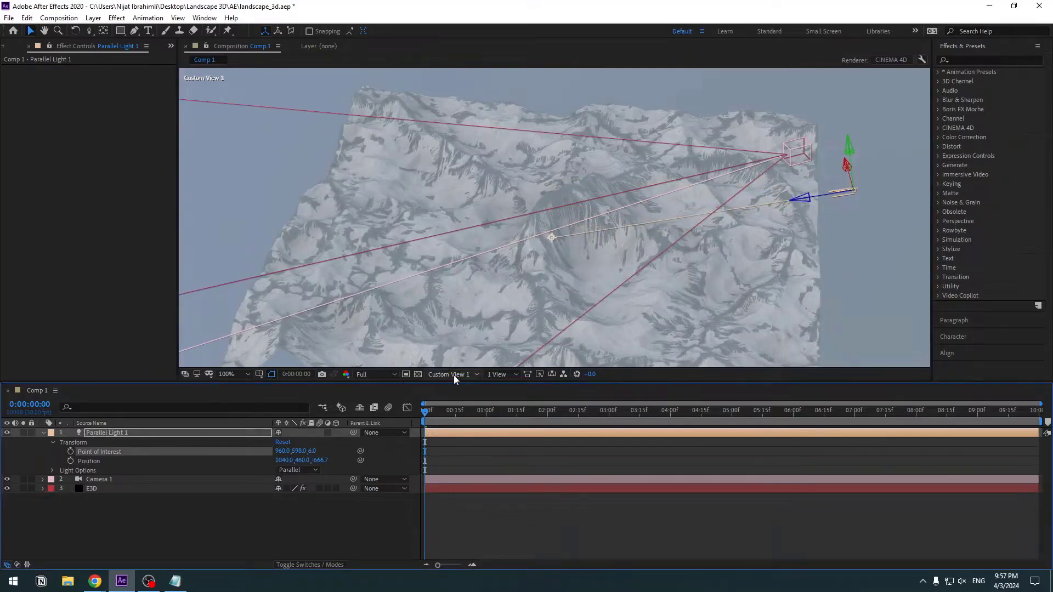
left_click(449, 374)
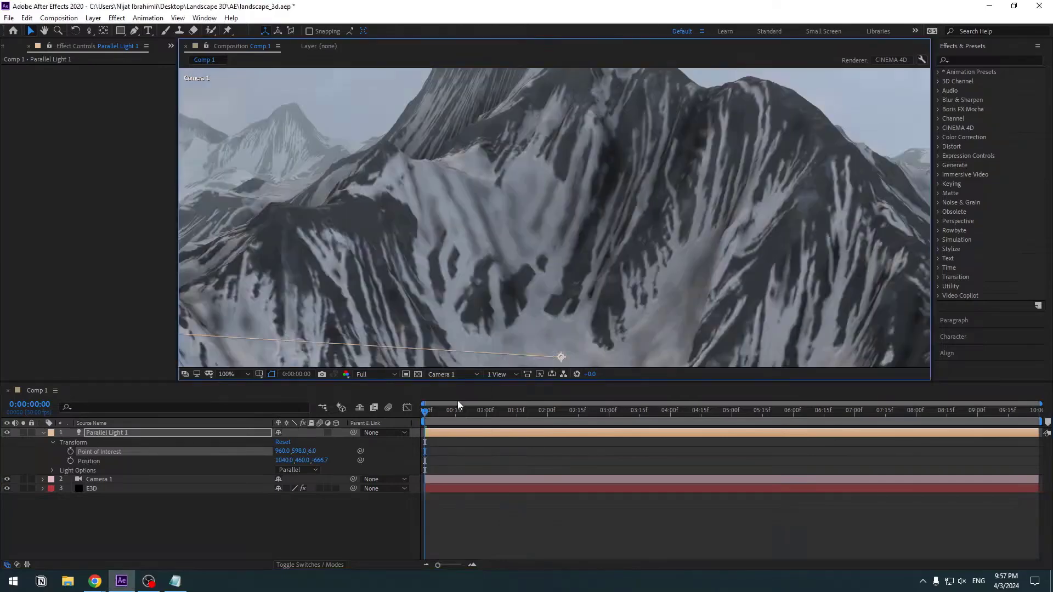
left_click(226, 374)
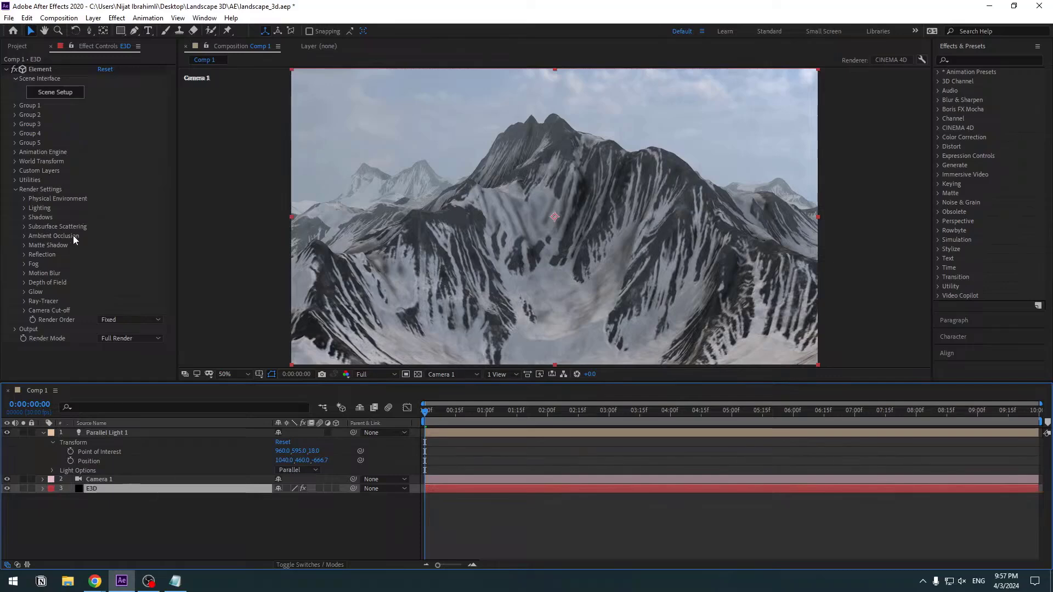
mouse_move(34, 258)
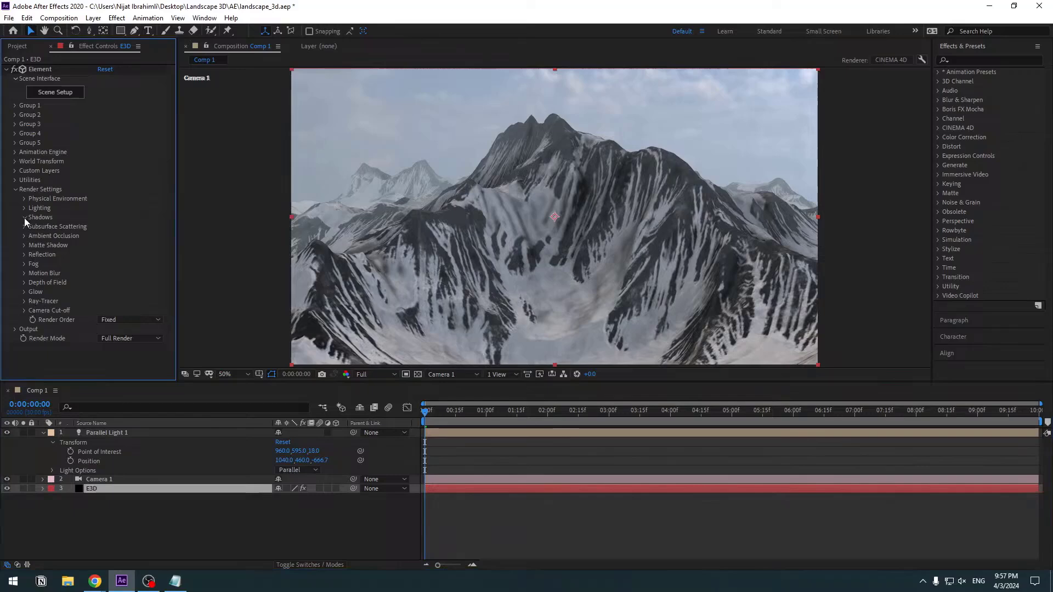
Switch Element's Shadow Mode from shadow mapping to Ray-Traced in Render Settings
left_click(17, 217)
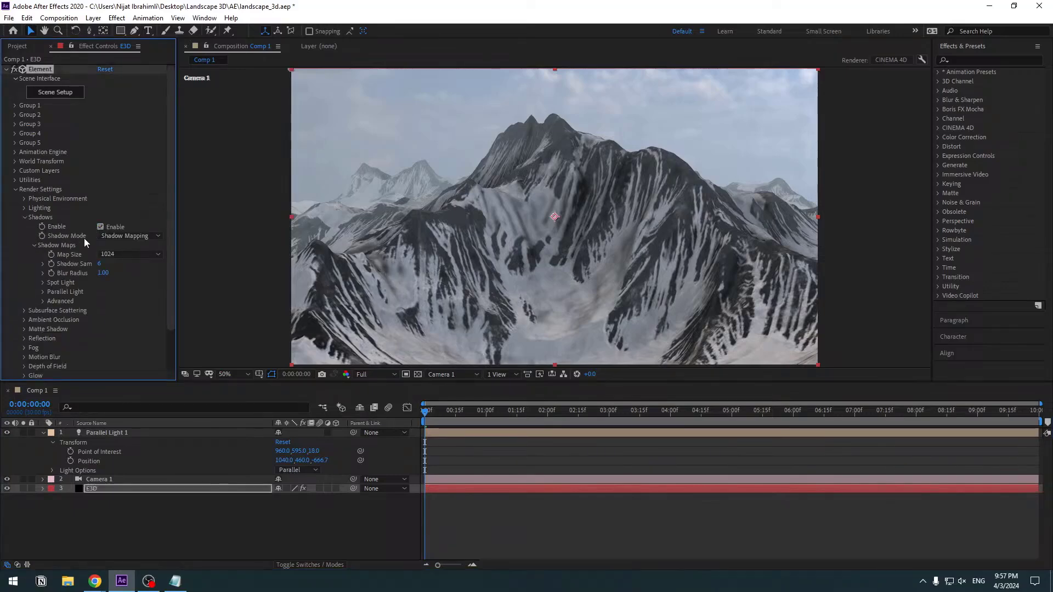
left_click(127, 236)
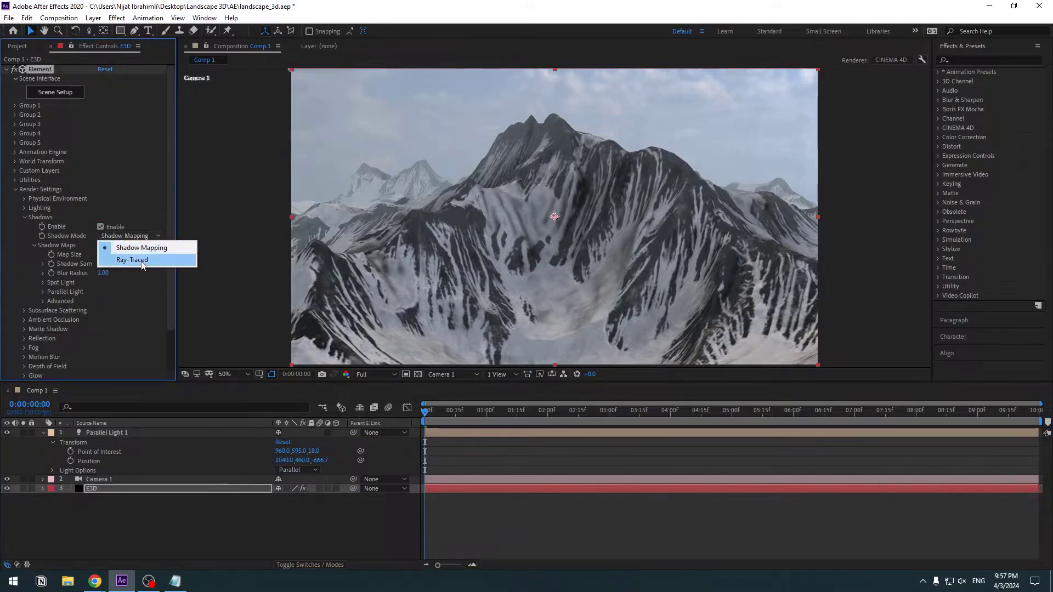
left_click(132, 260)
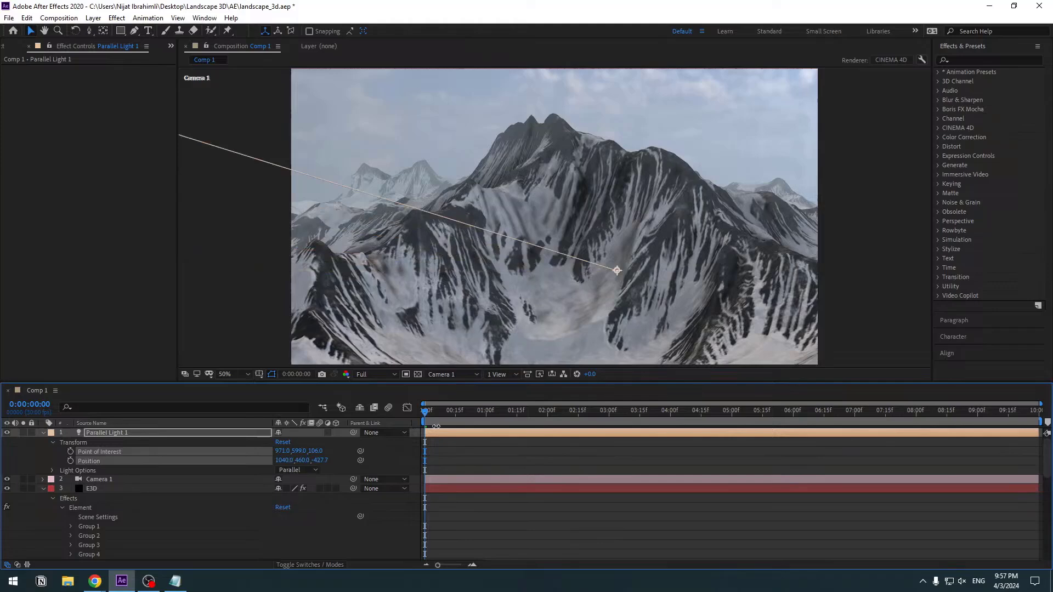
Move Parallel Light 1 toward the upper left and lower its intensity to about 115%
left_click_drag(616, 270, 480, 101)
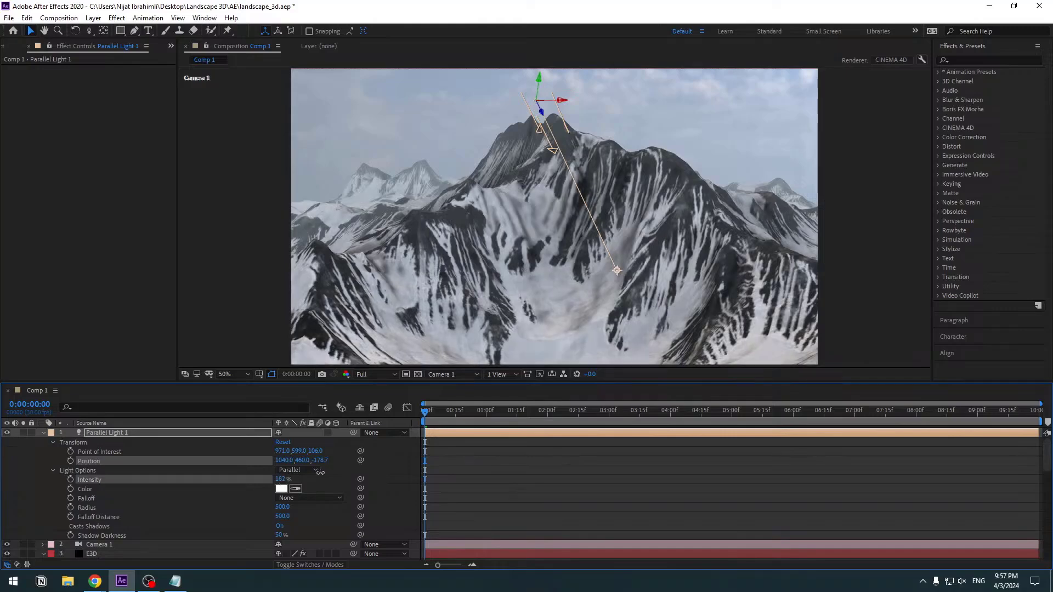
left_click_drag(288, 479, 282, 479)
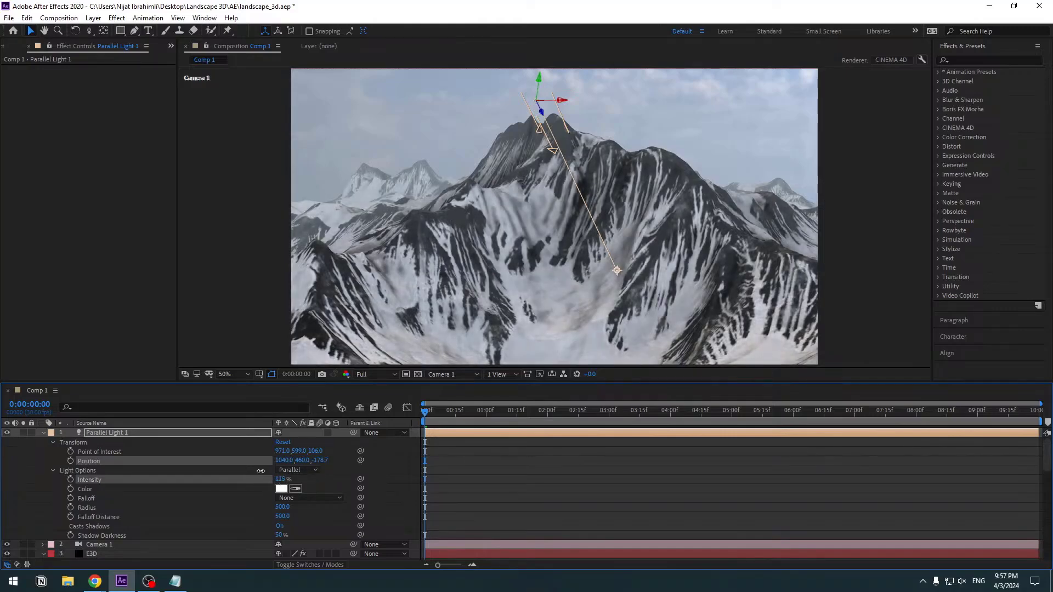
left_click_drag(282, 479, 241, 480)
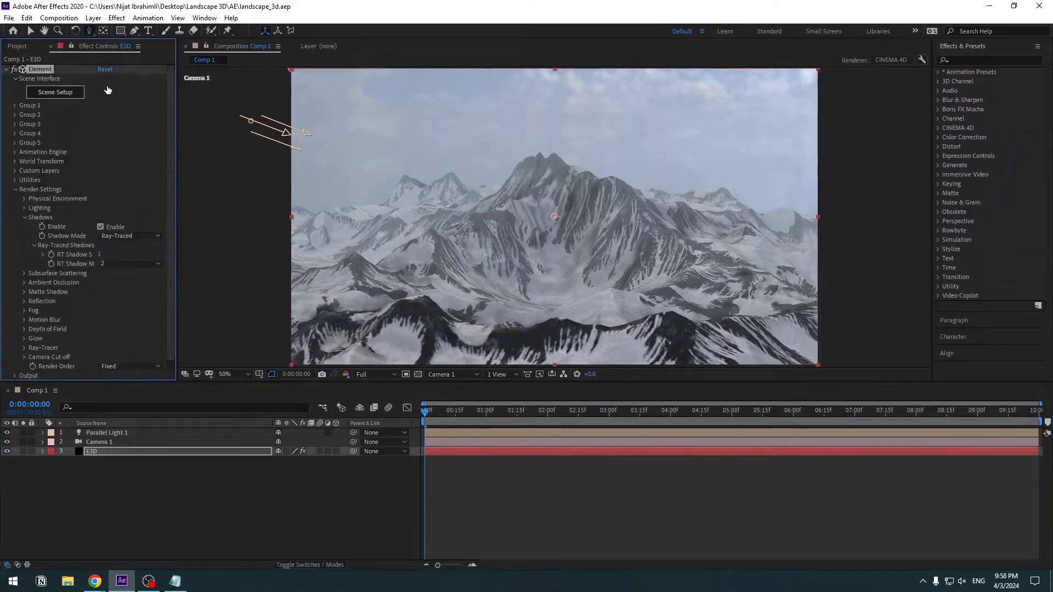
Import the 3D sequence starting at NFT_000001 from Stand/OBJ via Scene Setup's File menu
left_click(54, 92)
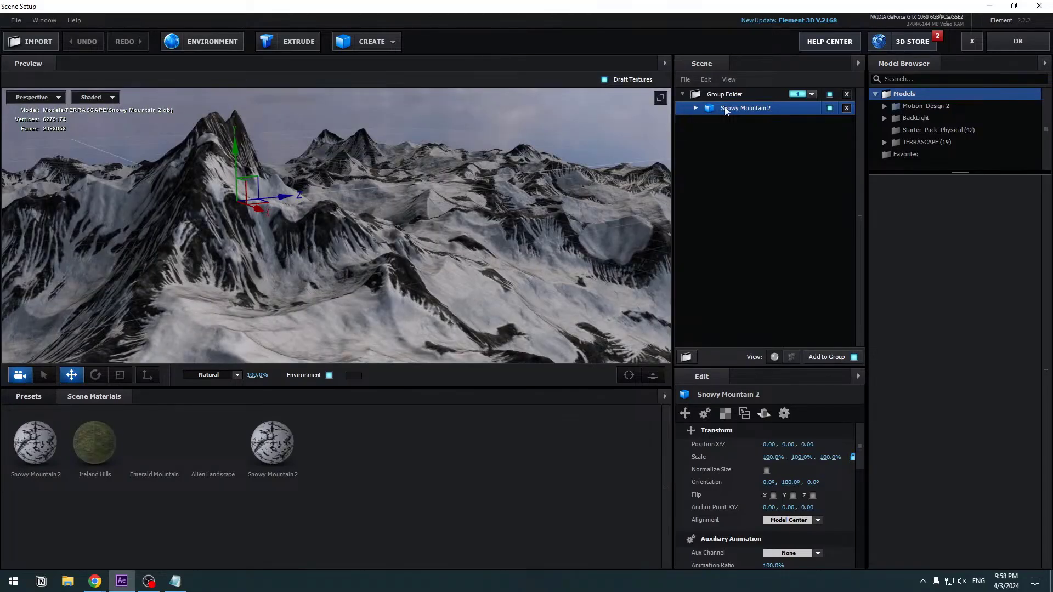
left_click(14, 20)
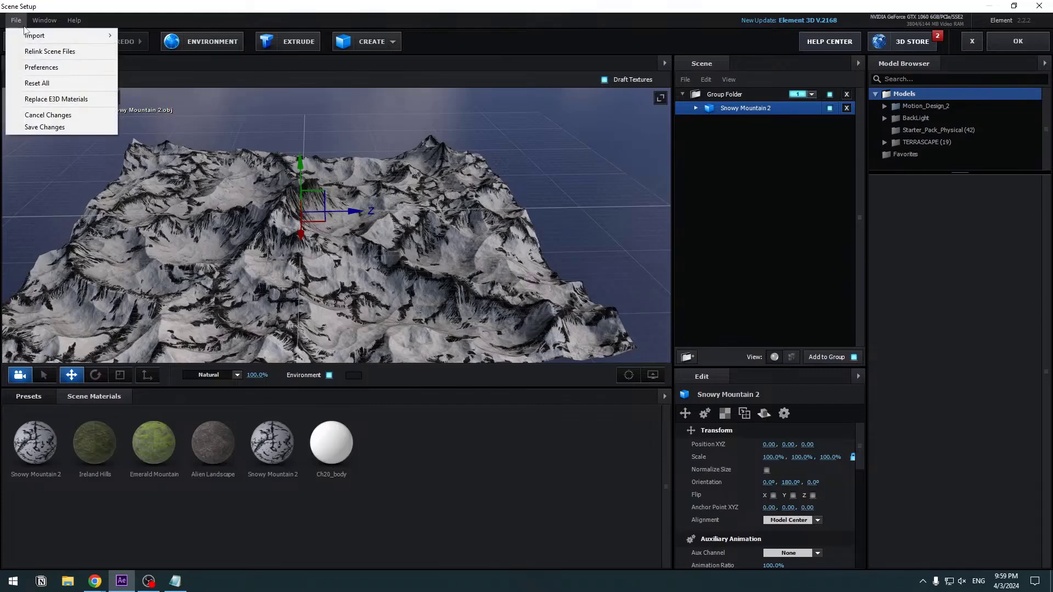
mouse_move(60, 35)
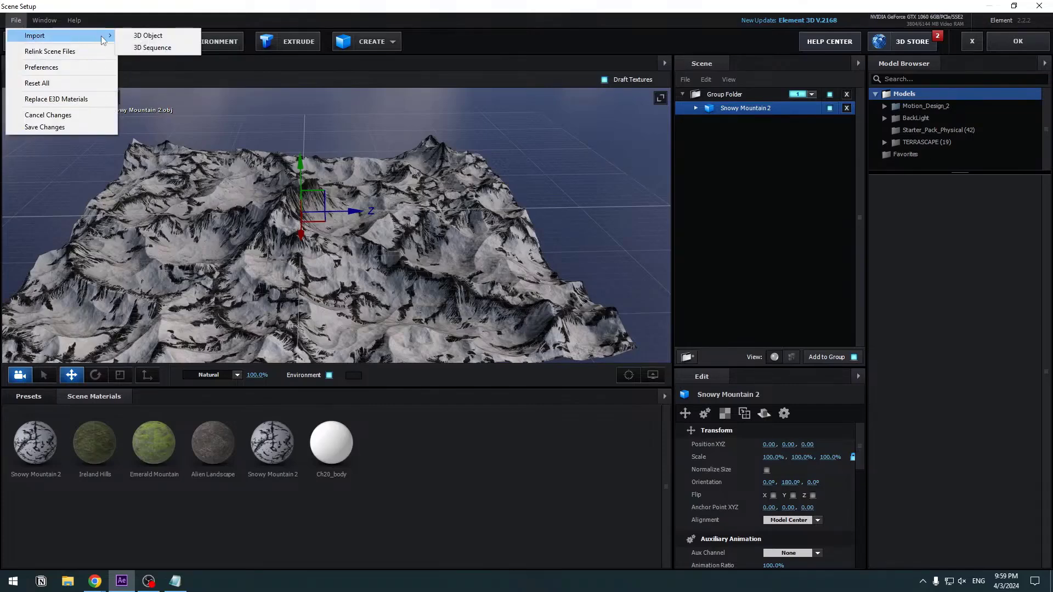
mouse_move(152, 47)
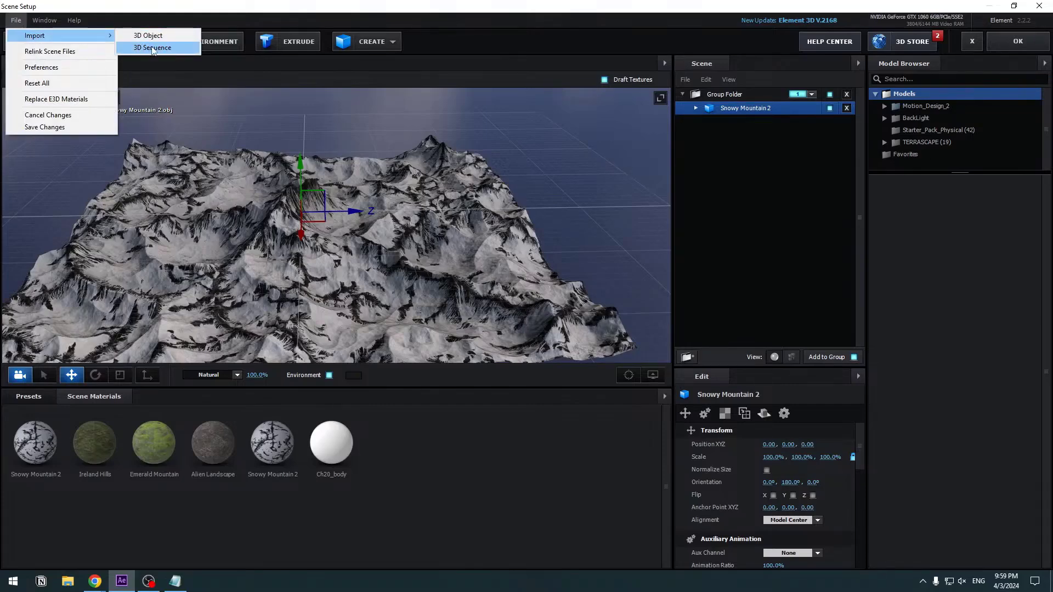
left_click(148, 35)
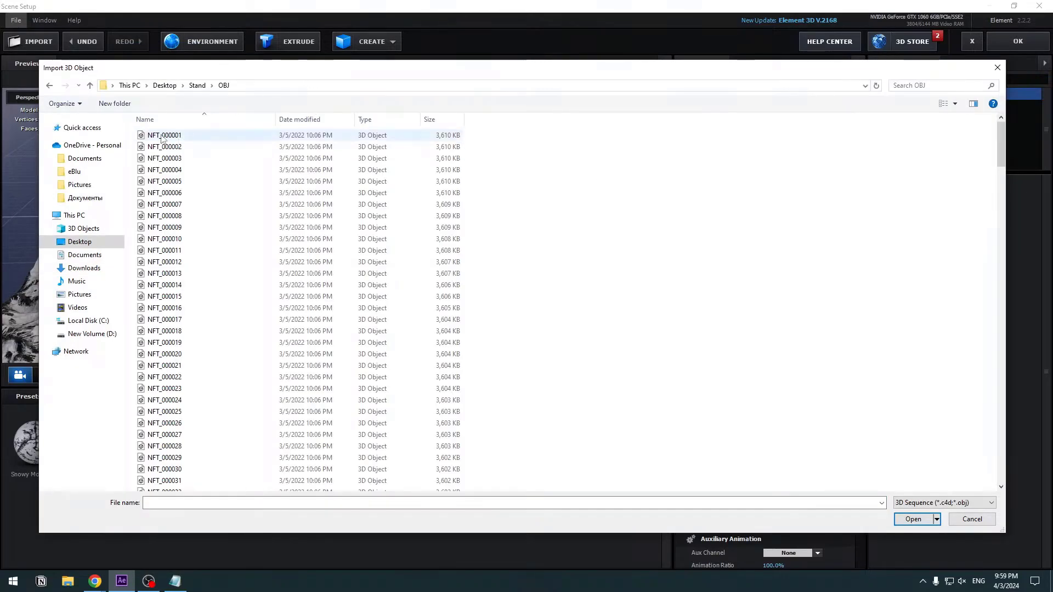
left_click(163, 135)
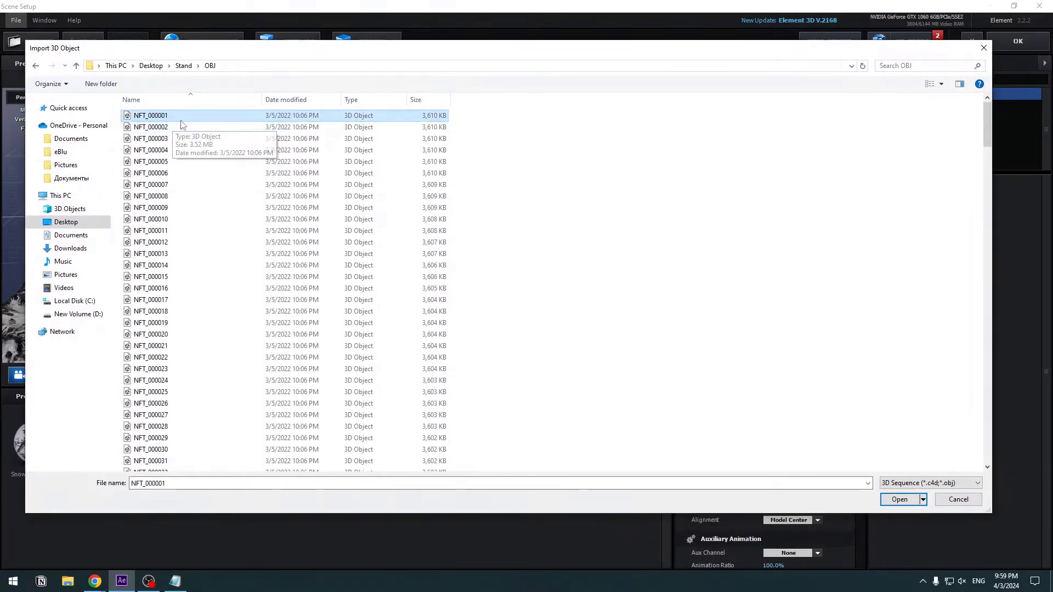
mouse_move(779, 461)
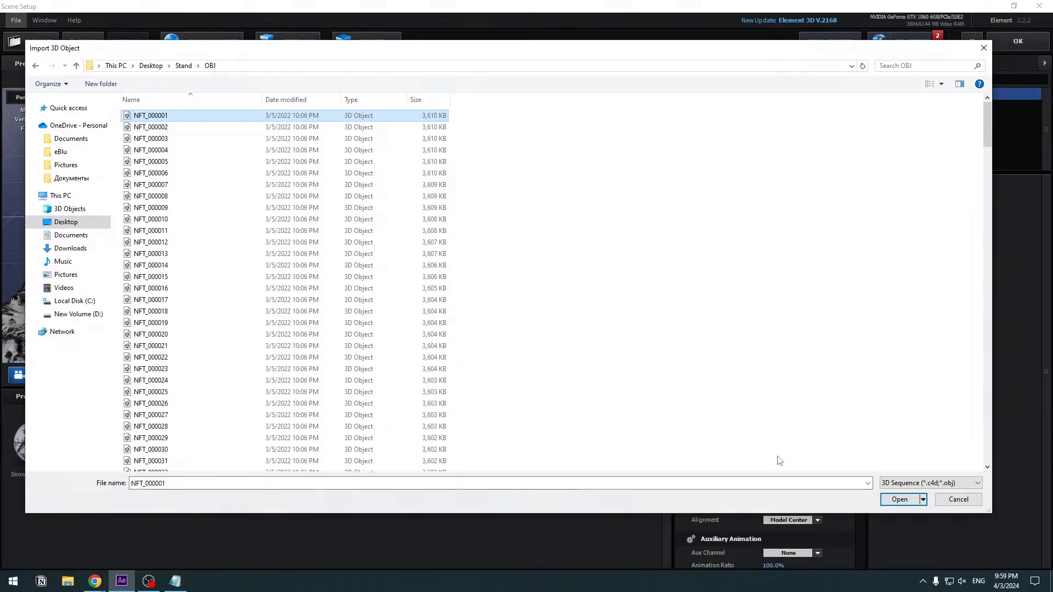
left_click(899, 499)
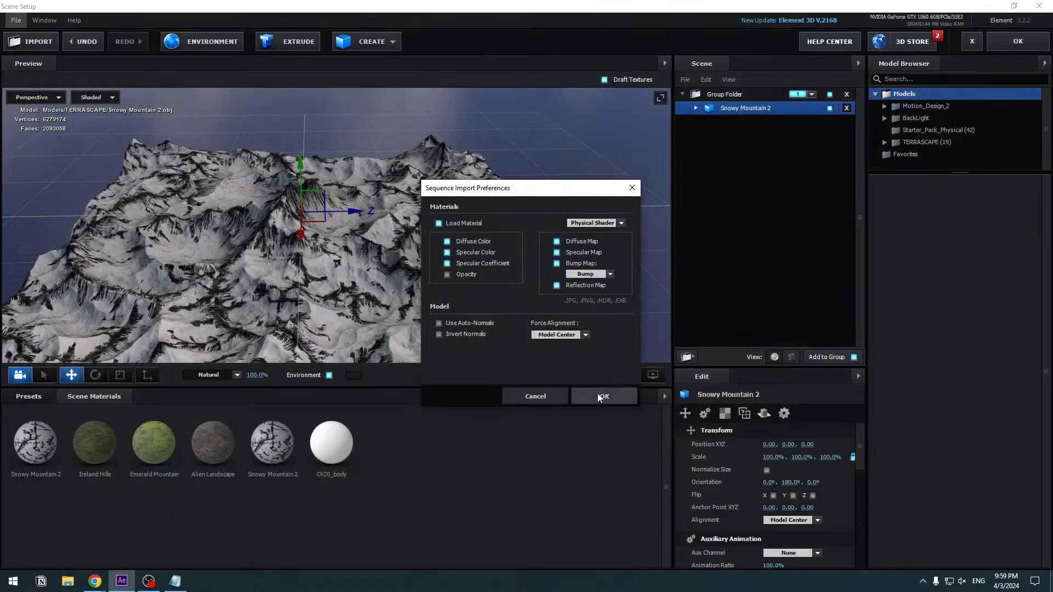
Confirm the sequence import, set its Frame Offset and turn off Draft Textures
left_click(602, 396)
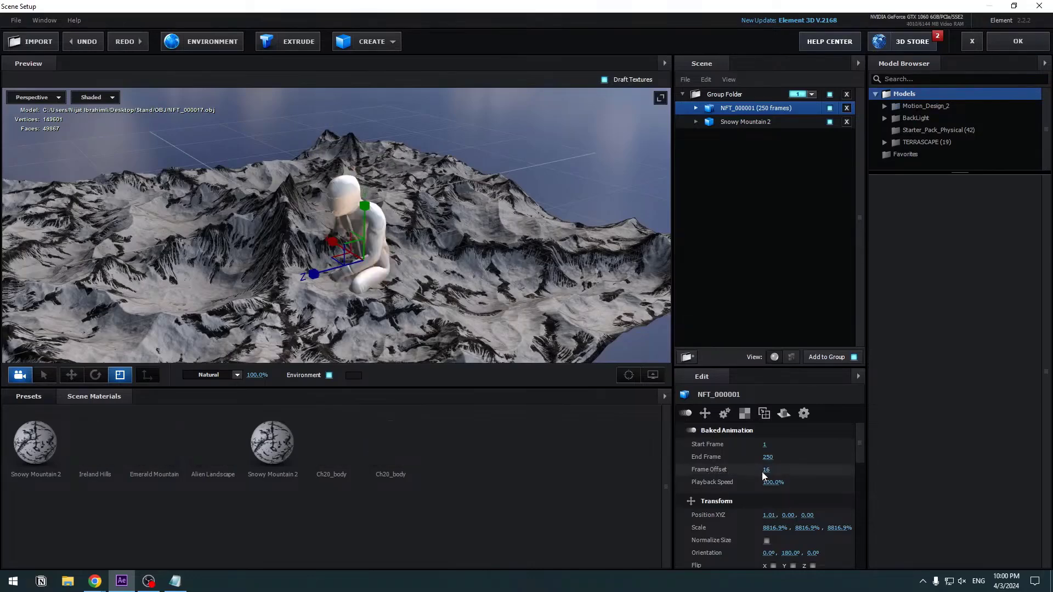
left_click(97, 375)
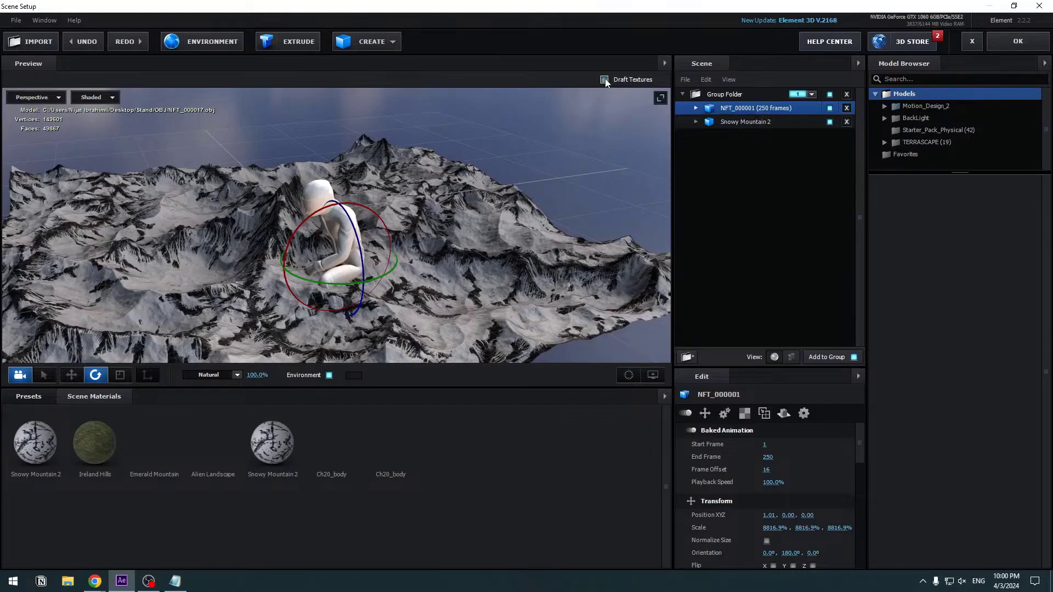
left_click(605, 79)
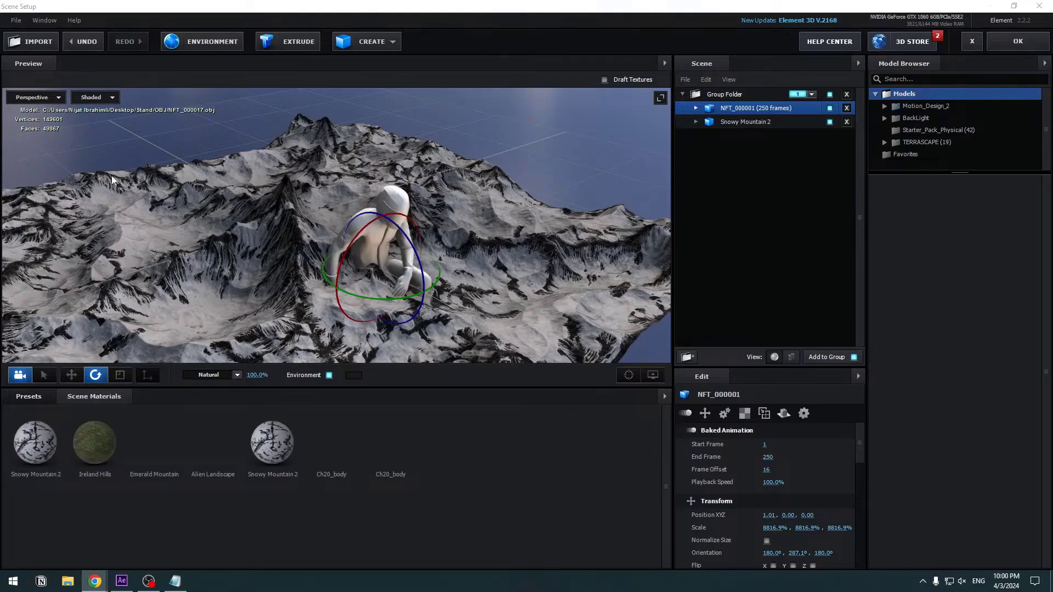
Move the figure onto the mountain peak and apply the scene back to the composition
left_click(70, 375)
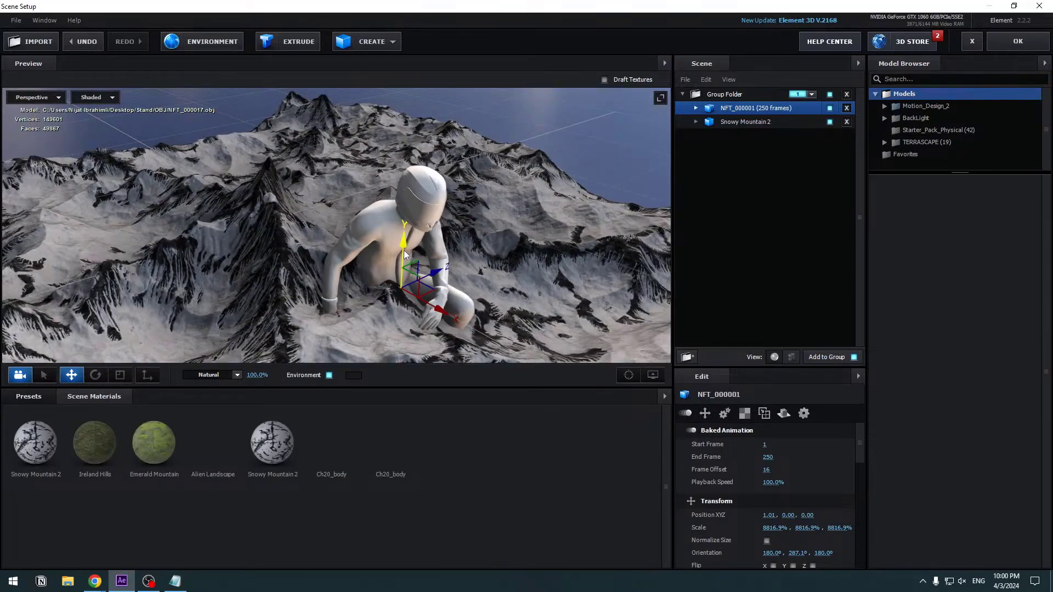
left_click_drag(403, 234, 408, 188)
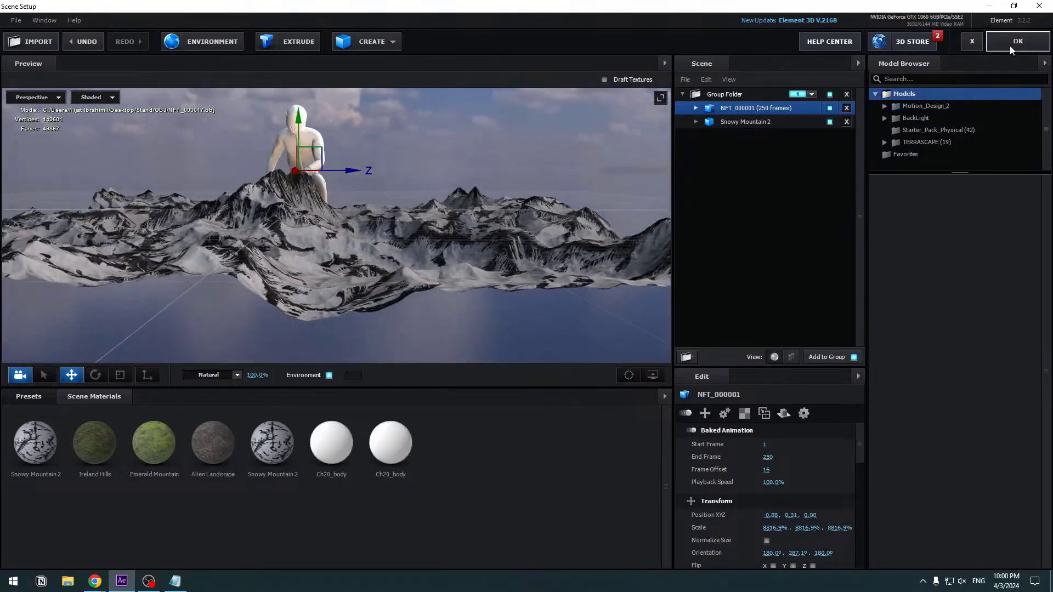
left_click(1017, 41)
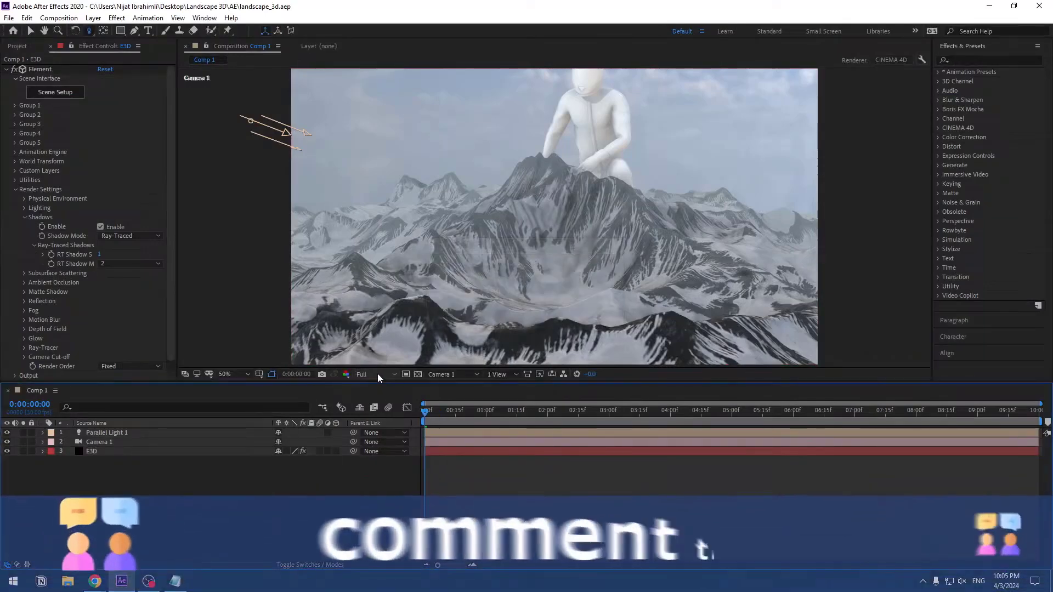
Lower preview resolution to Quarter and add a Null Object to parent Camera 1
left_click(367, 374)
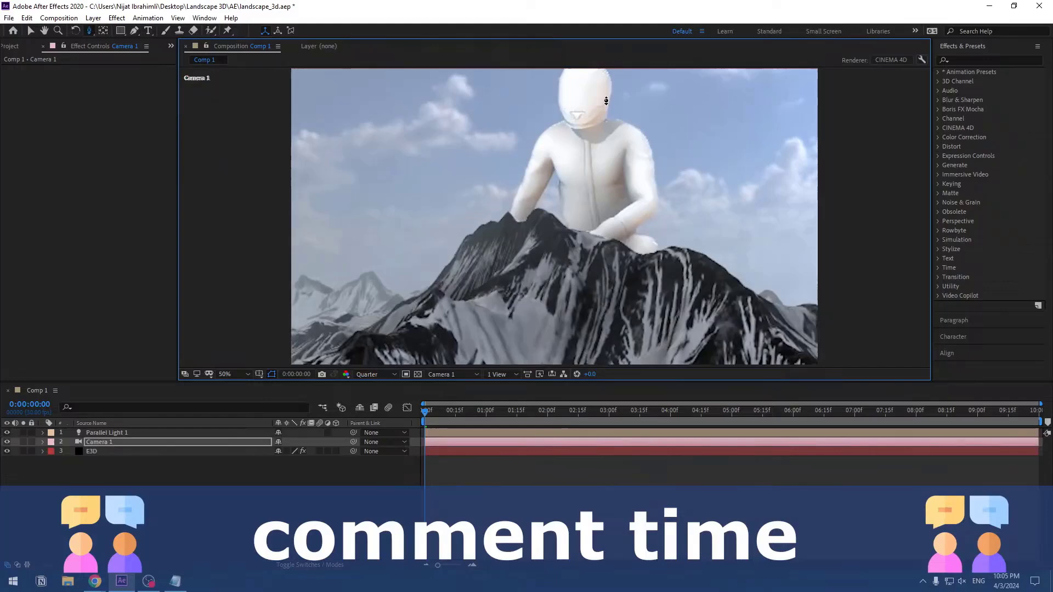
right_click(101, 443)
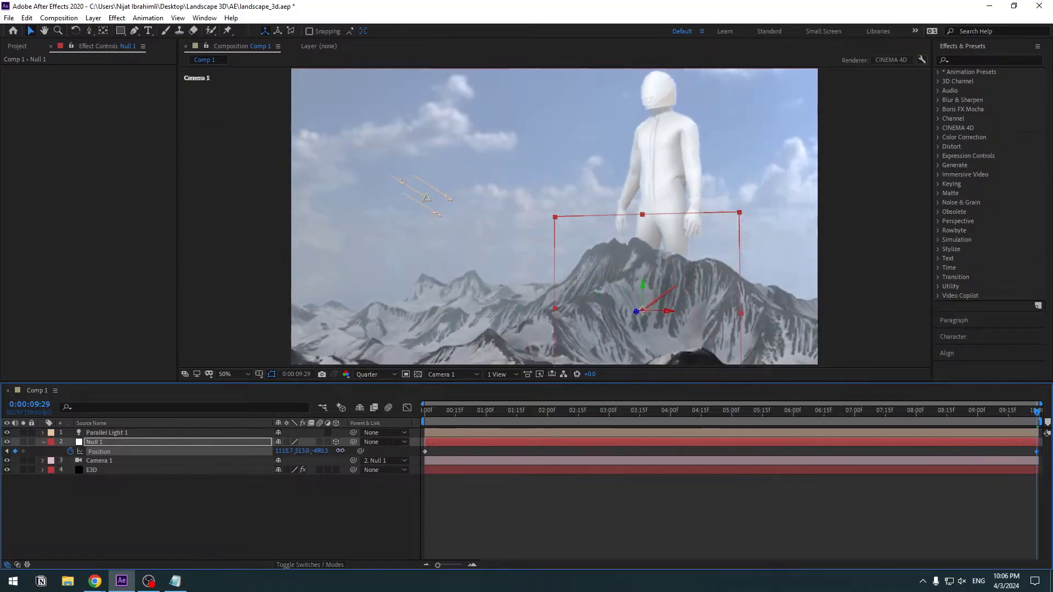
Keyframe the null's position out to about 7 s, limit the preview range and scrub the camera move
left_click(856, 409)
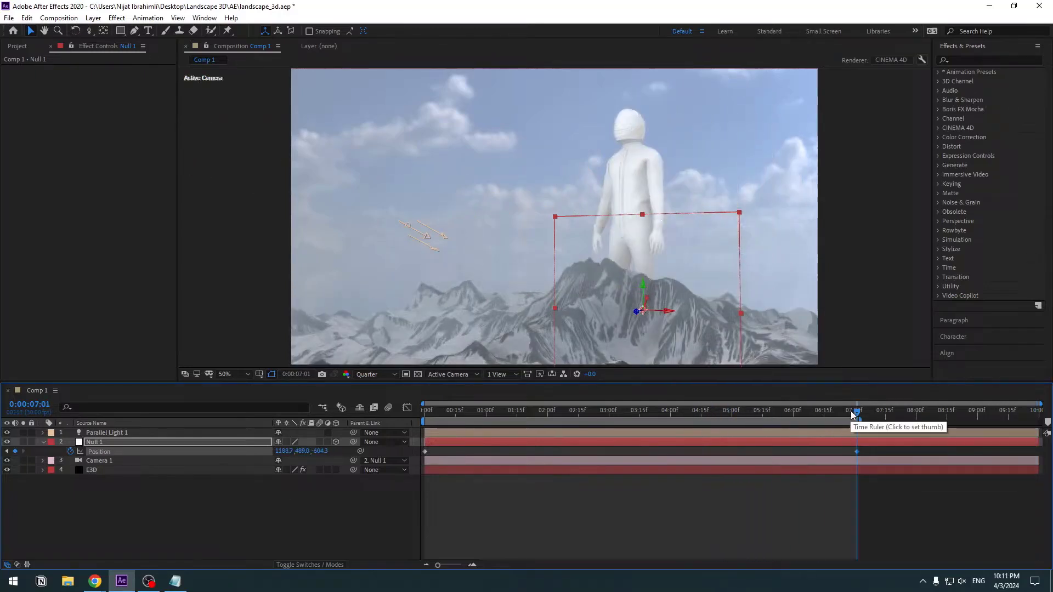
left_click(768, 409)
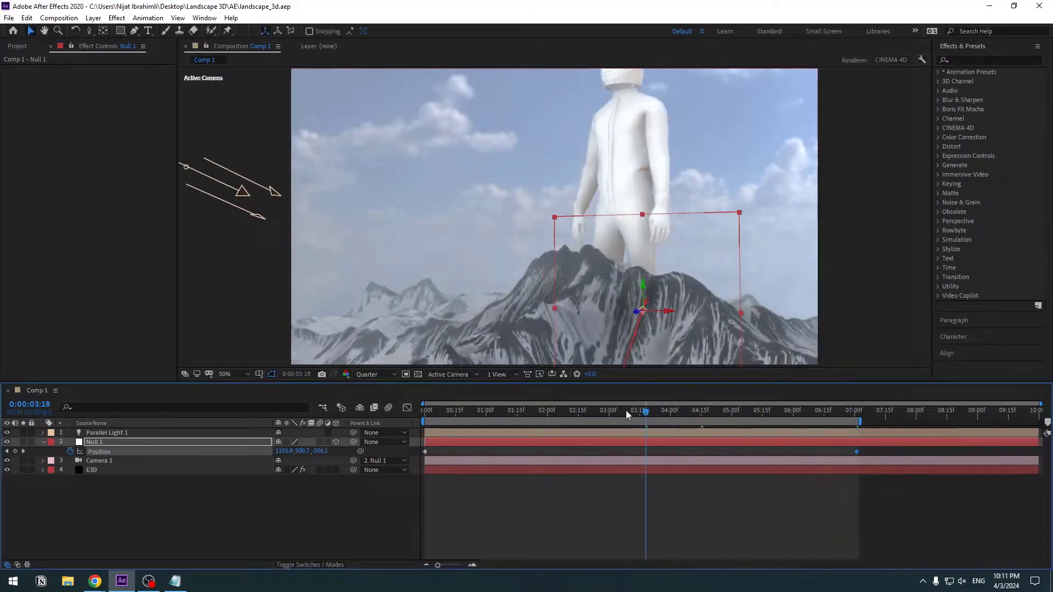
left_click_drag(644, 411, 559, 410)
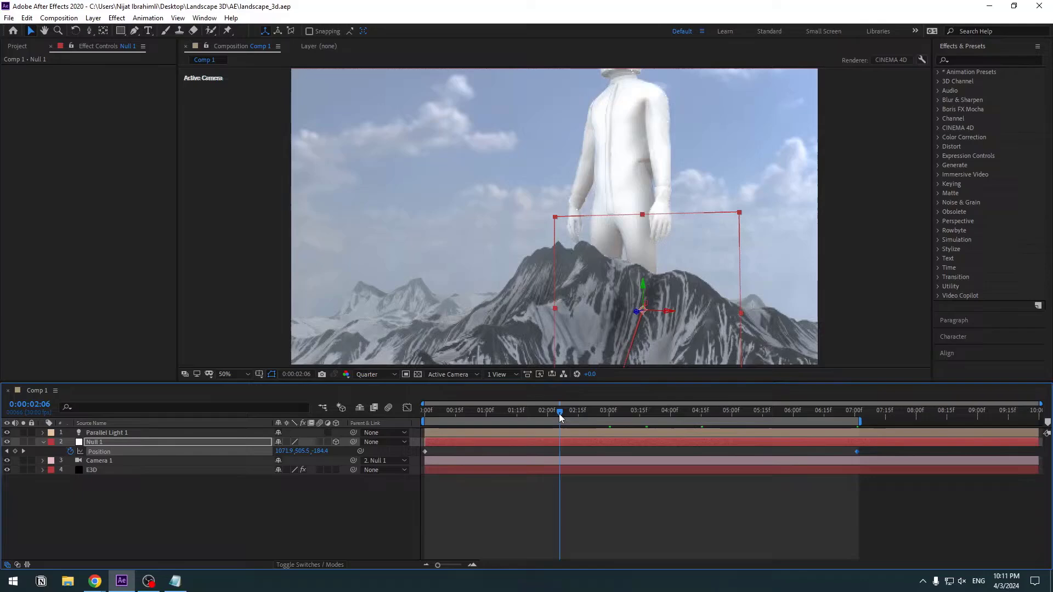
left_click(91, 469)
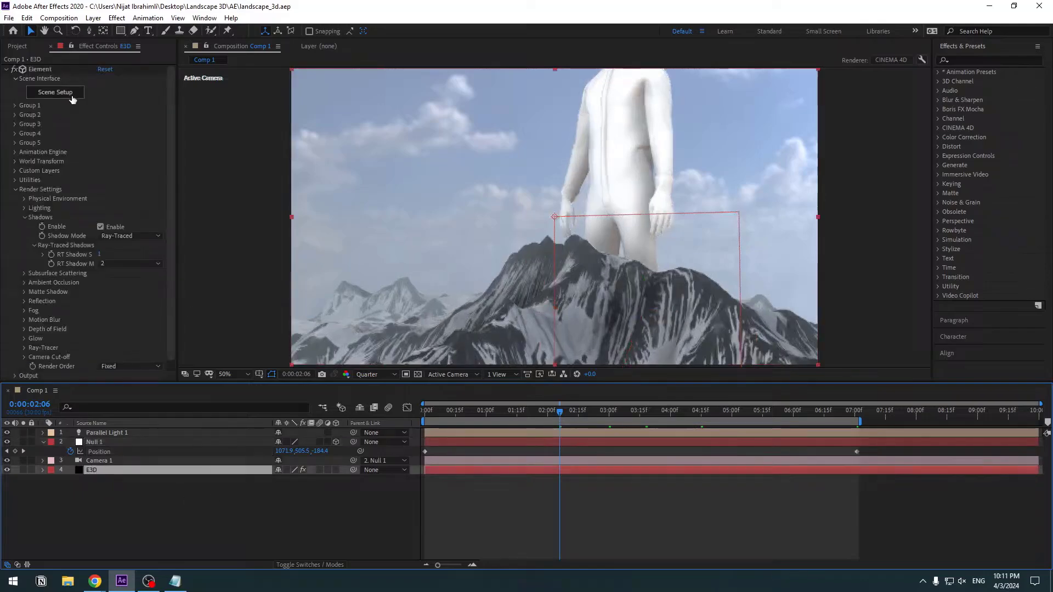
Reopen Scene Setup and show the Physical material presets beside the figure
left_click(55, 92)
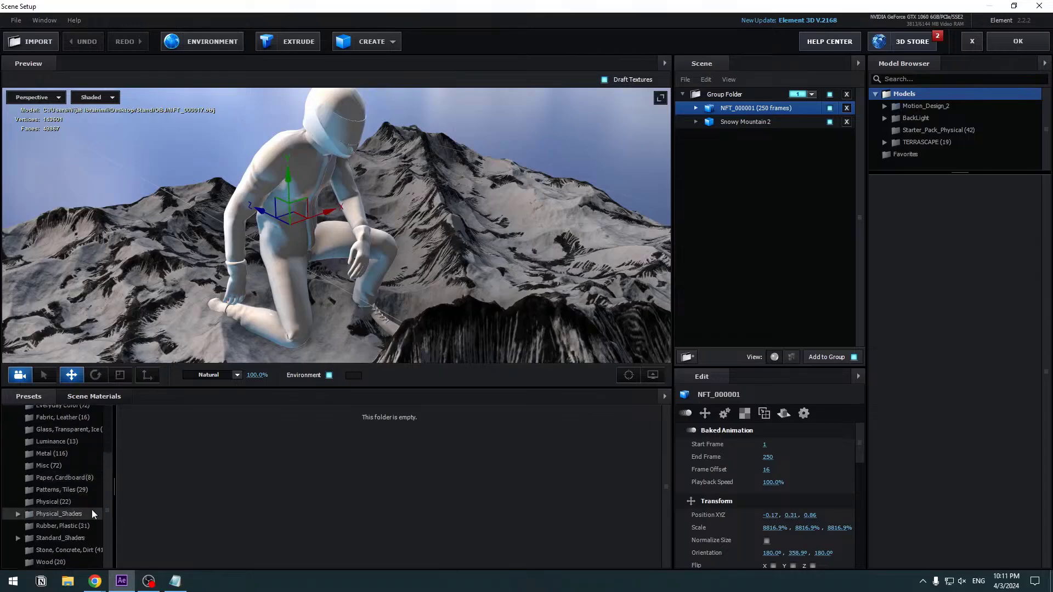
left_click(53, 501)
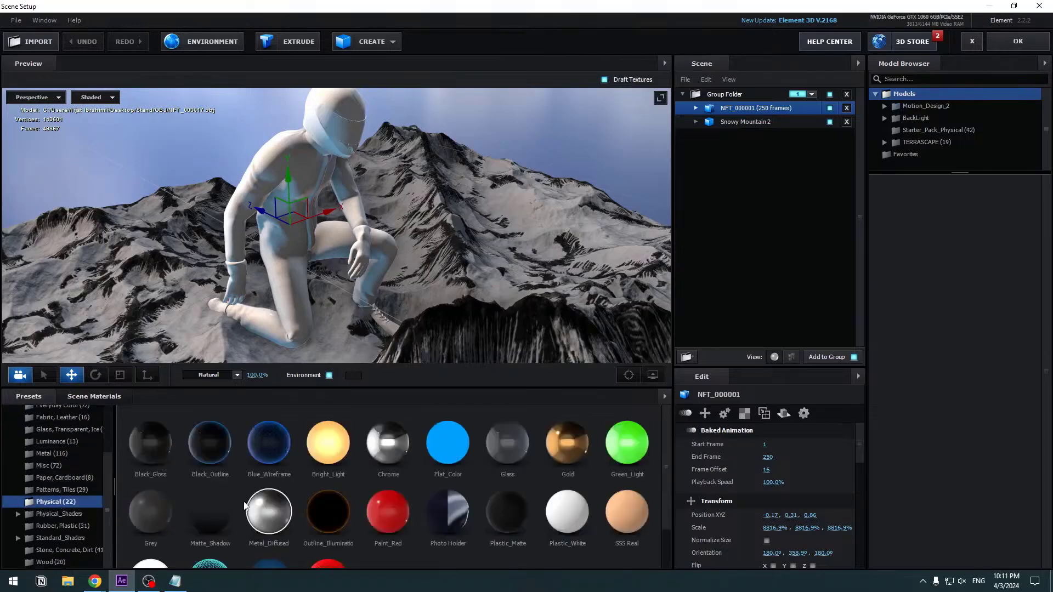